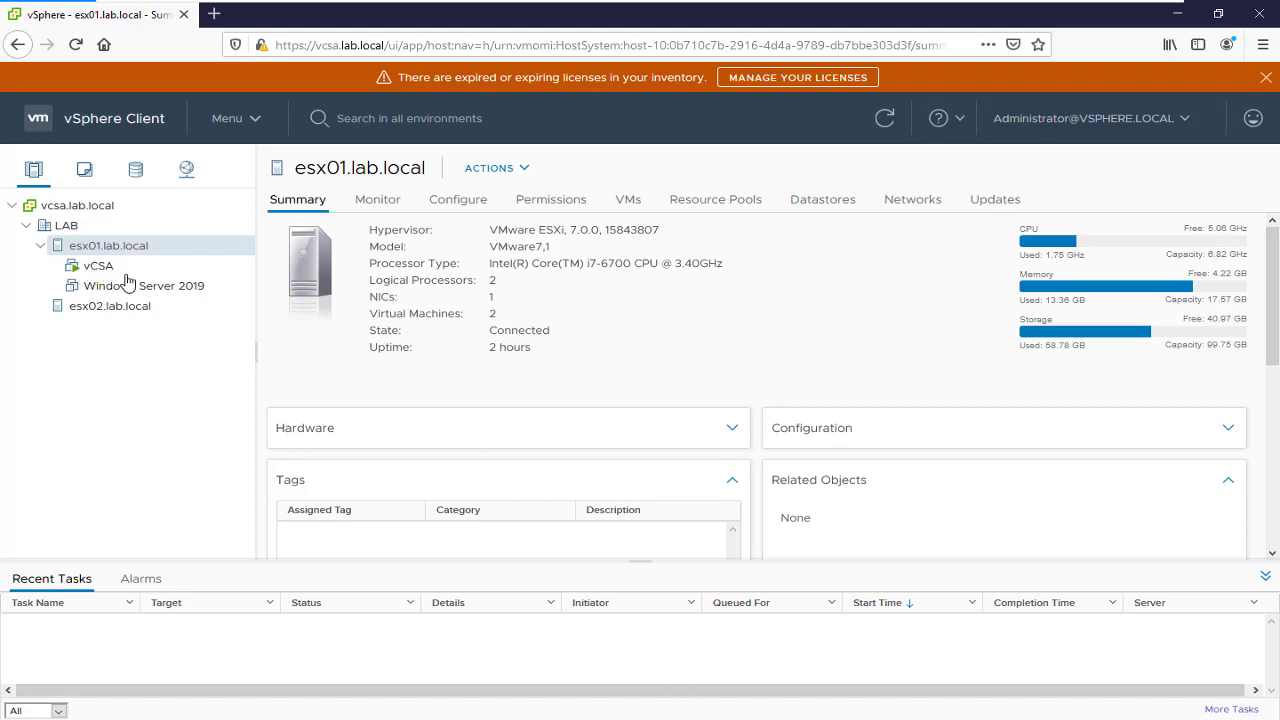
mouse_move(228, 276)
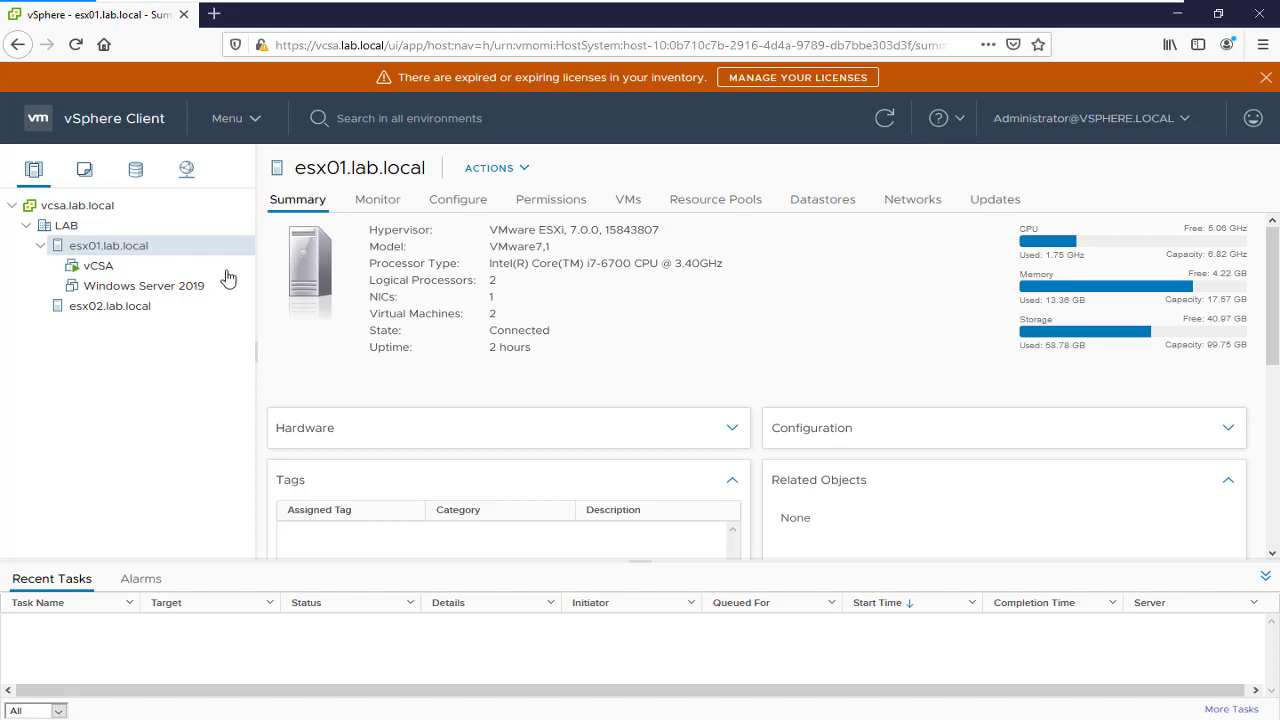
mouse_move(204, 288)
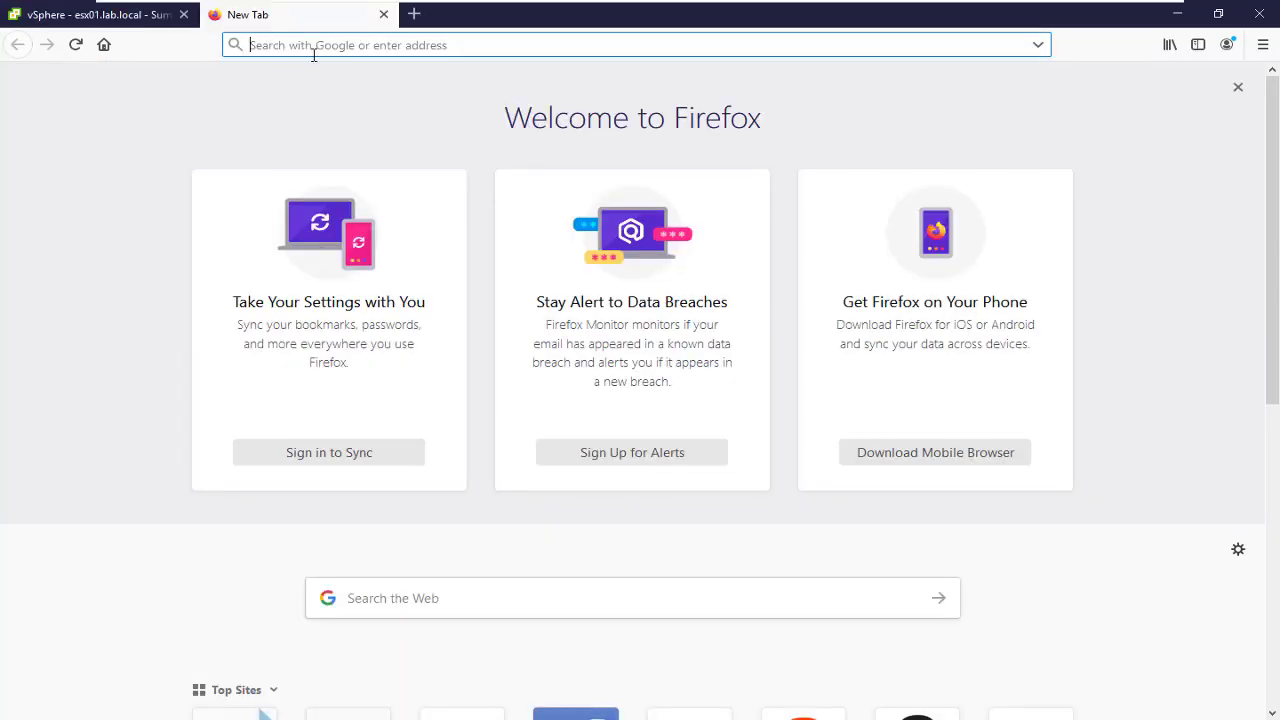
- Sign in to the ESXi host at 192.168.10.1 as root
type("192.168.10.1/ui/#/login")
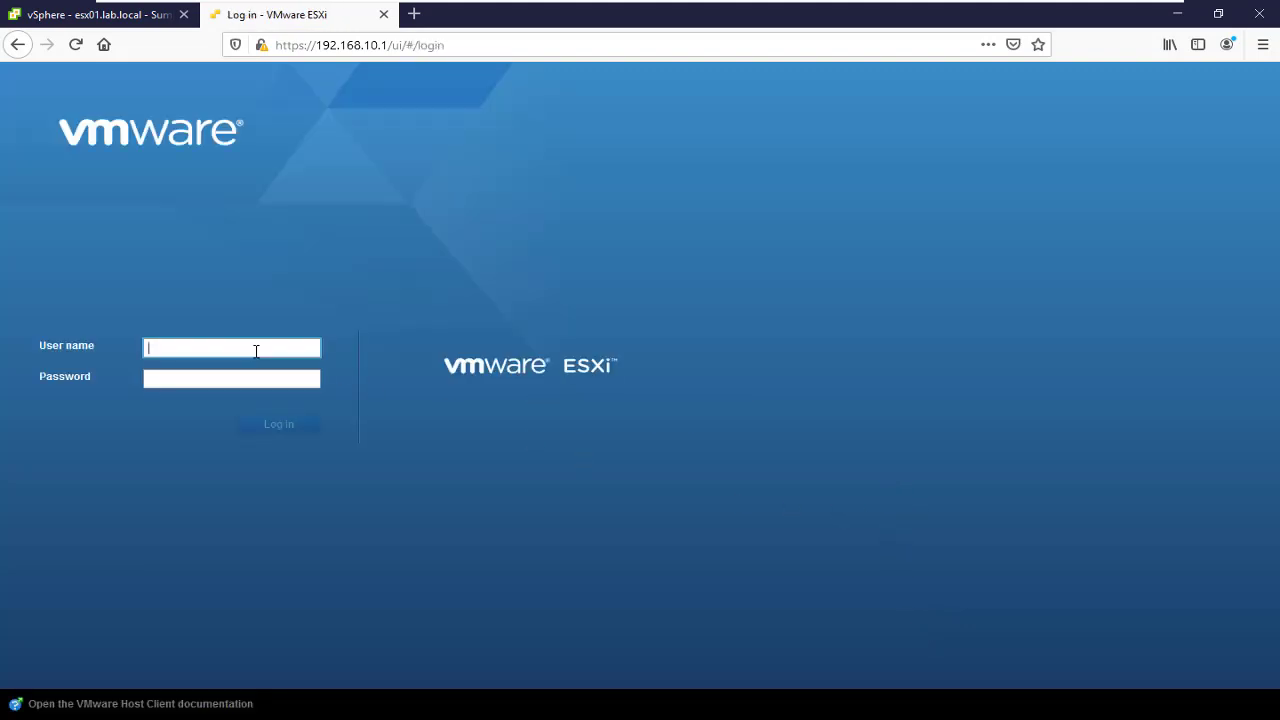
type("root")
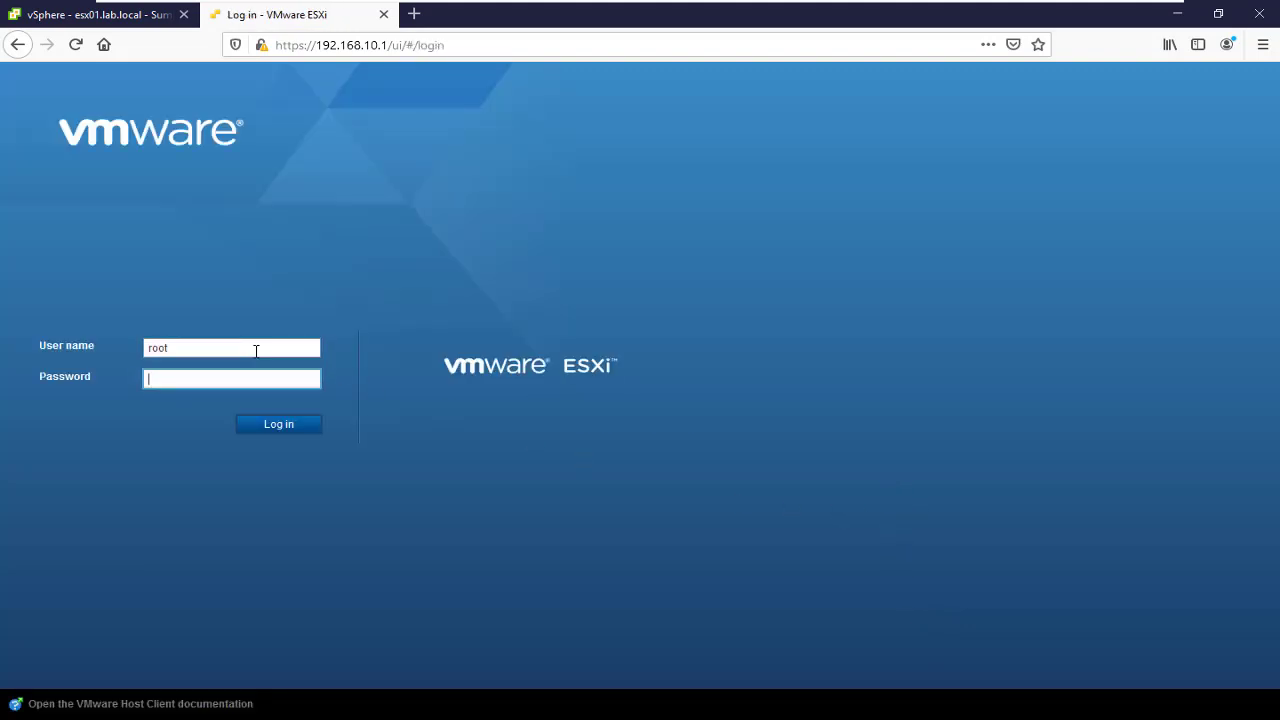
left_click(278, 424)
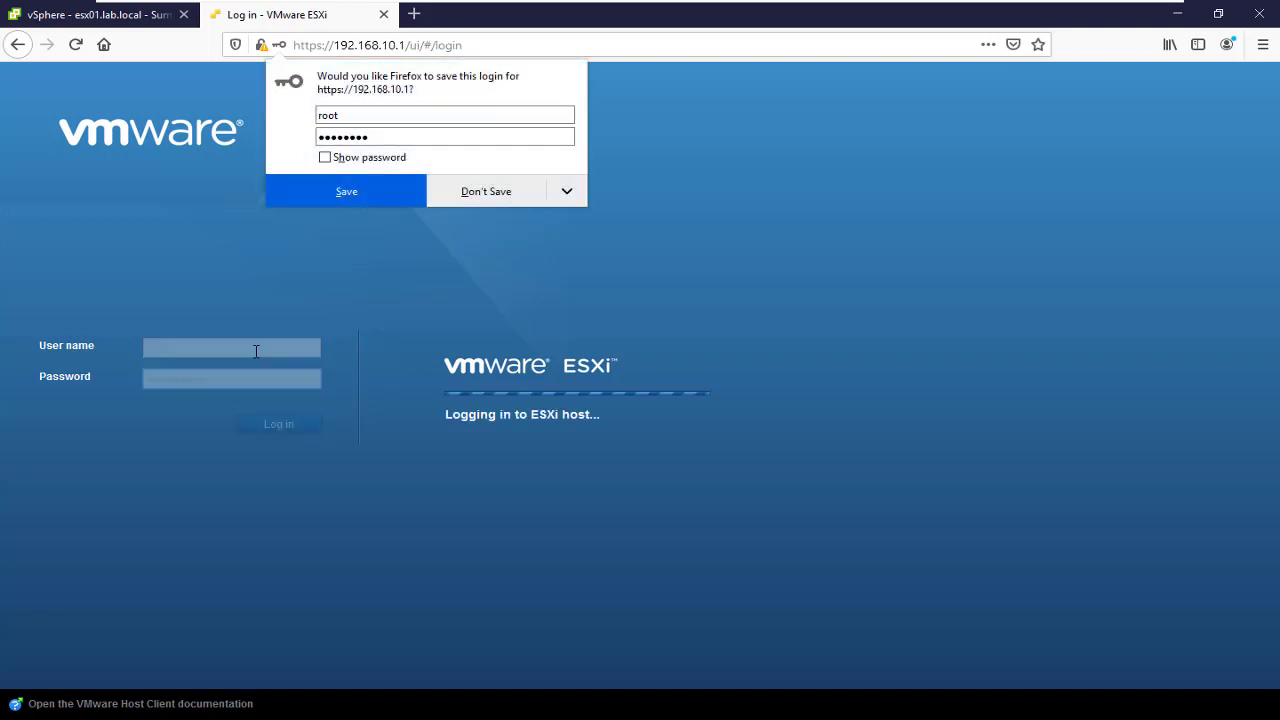
- Bring up the host's autostart configuration editor under Manage > System > Autostart, declining Firefox's save-login offer
left_click(278, 424)
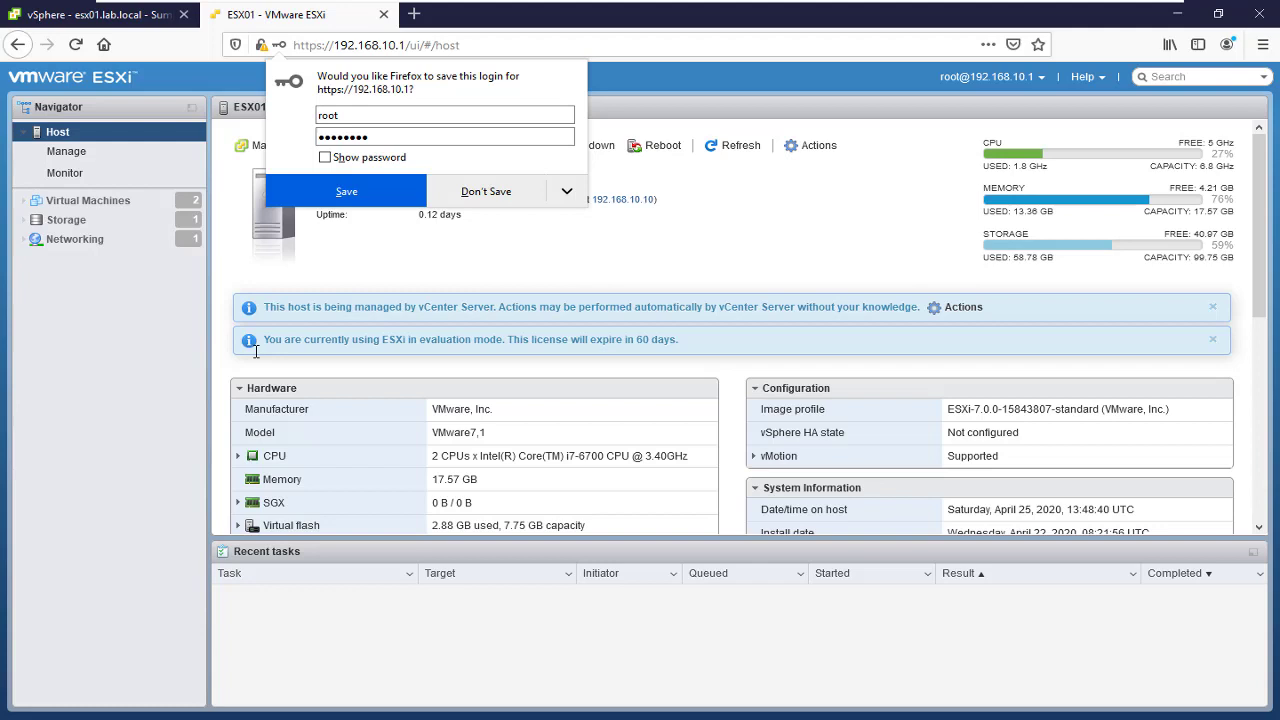
left_click(484, 192)
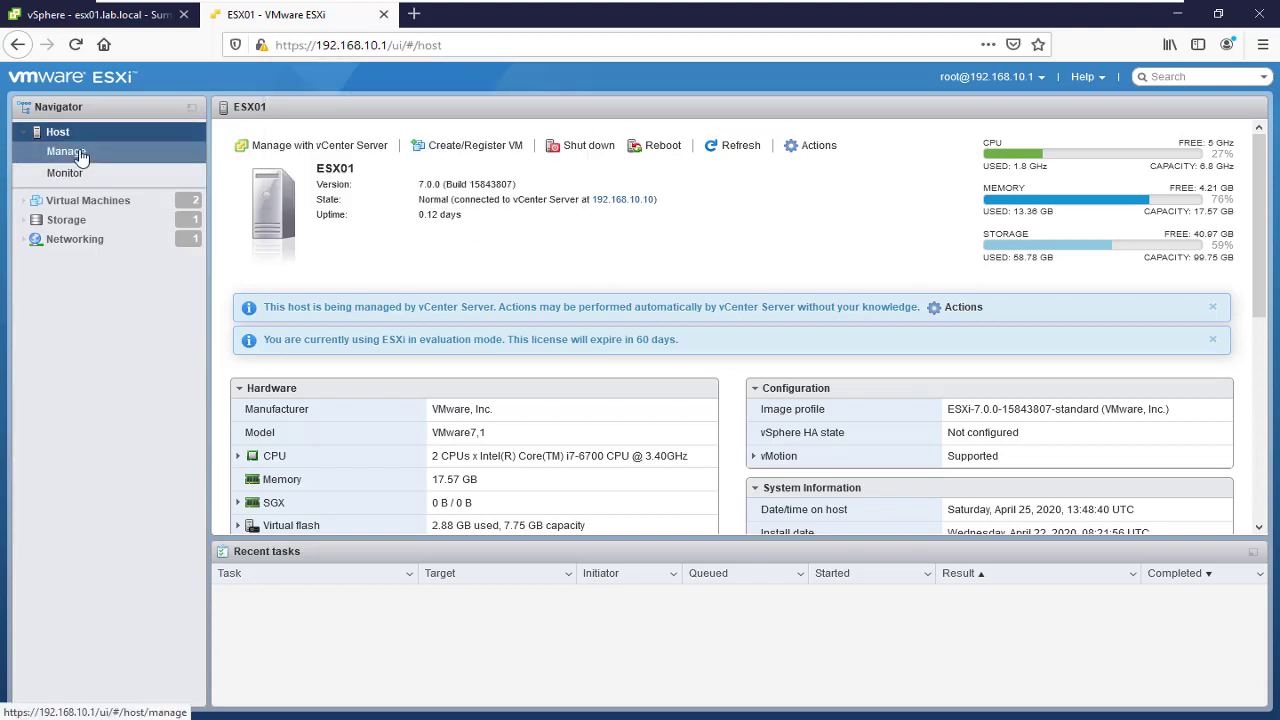
left_click(66, 152)
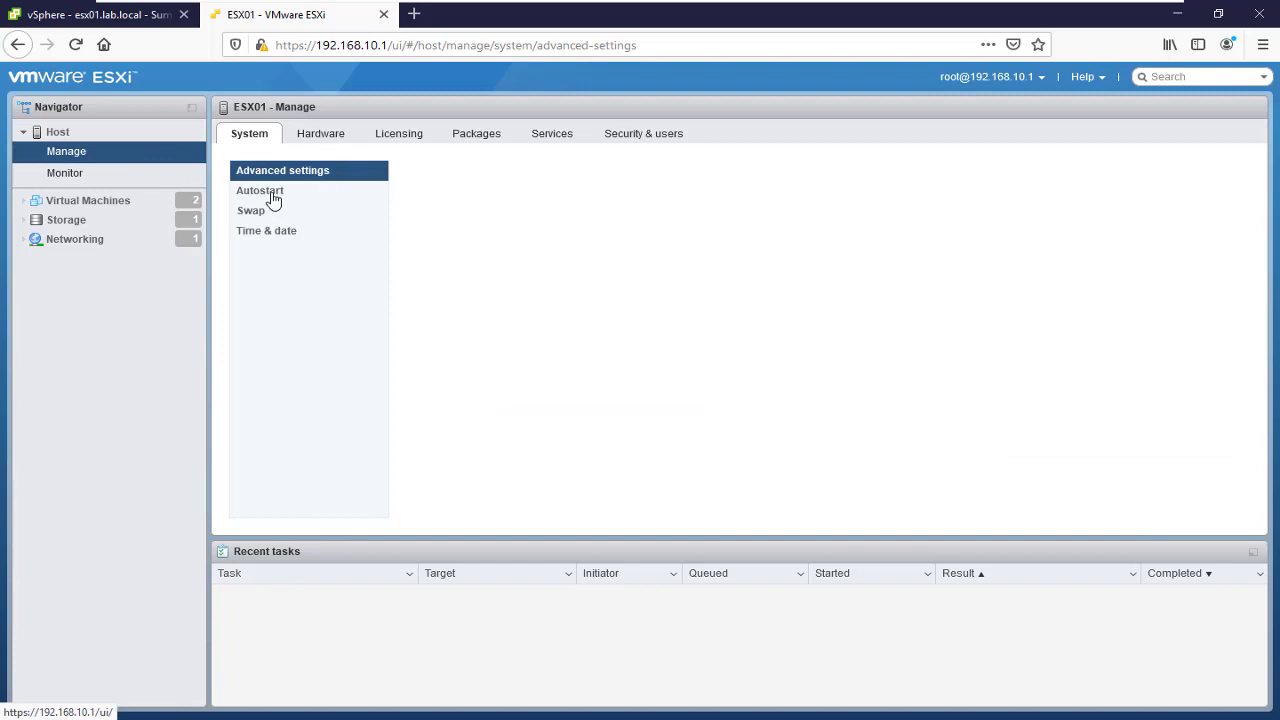
left_click(260, 190)
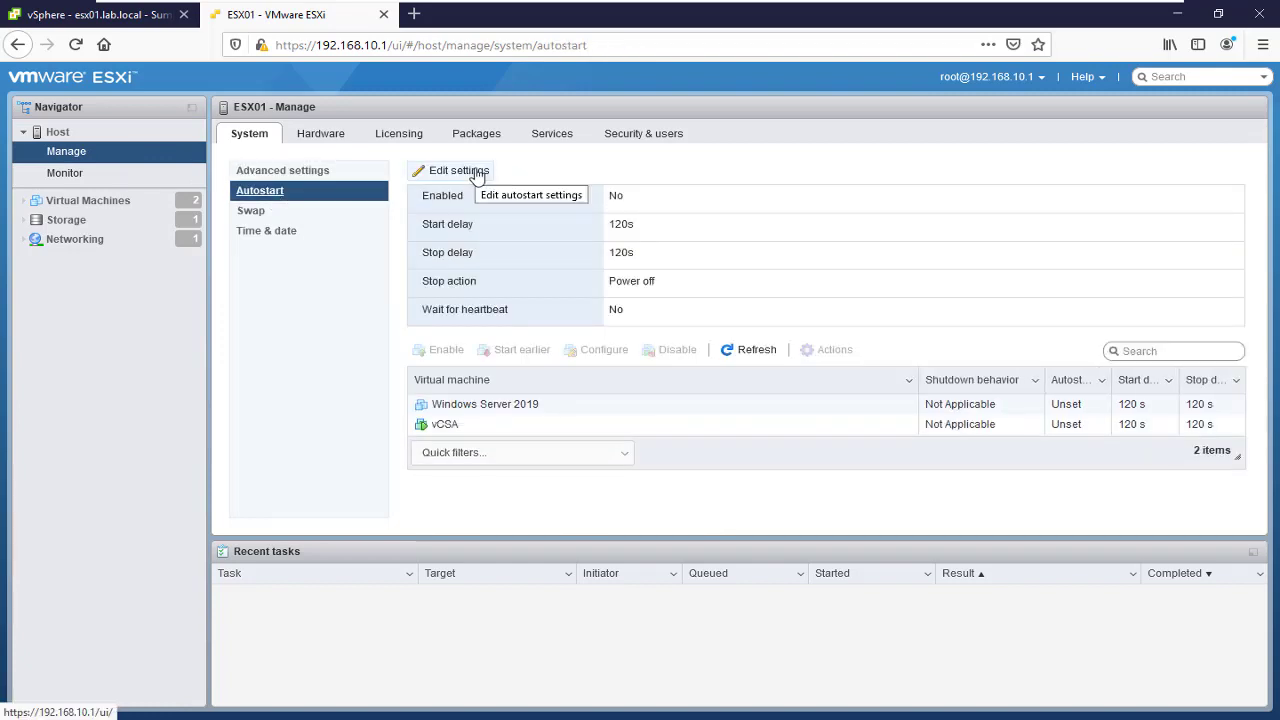
left_click(452, 170)
type("10")
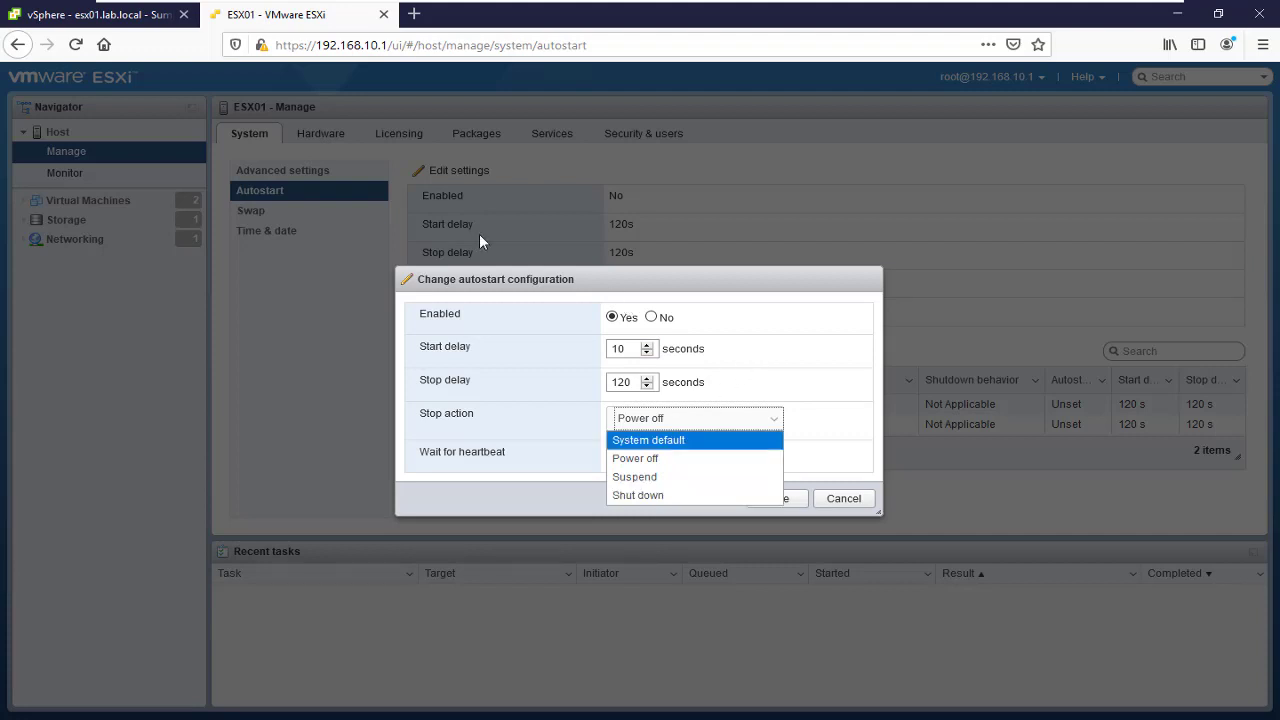
mouse_move(64, 140)
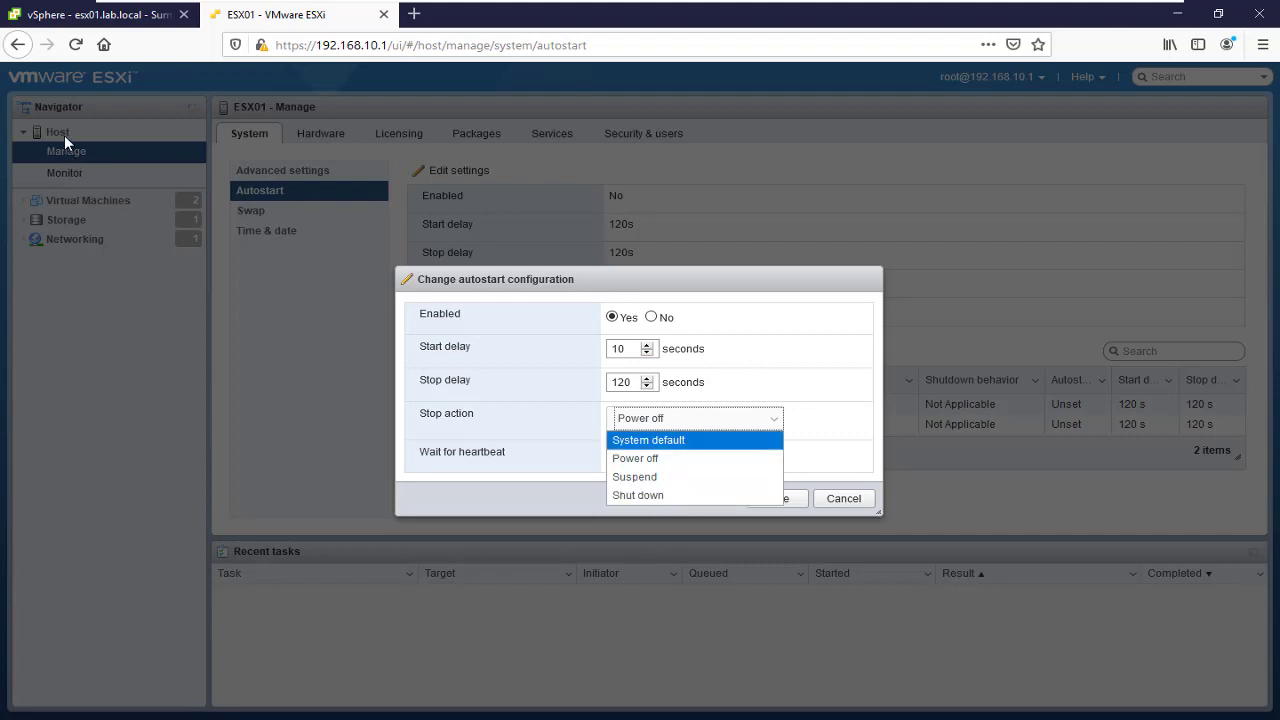
mouse_move(120, 224)
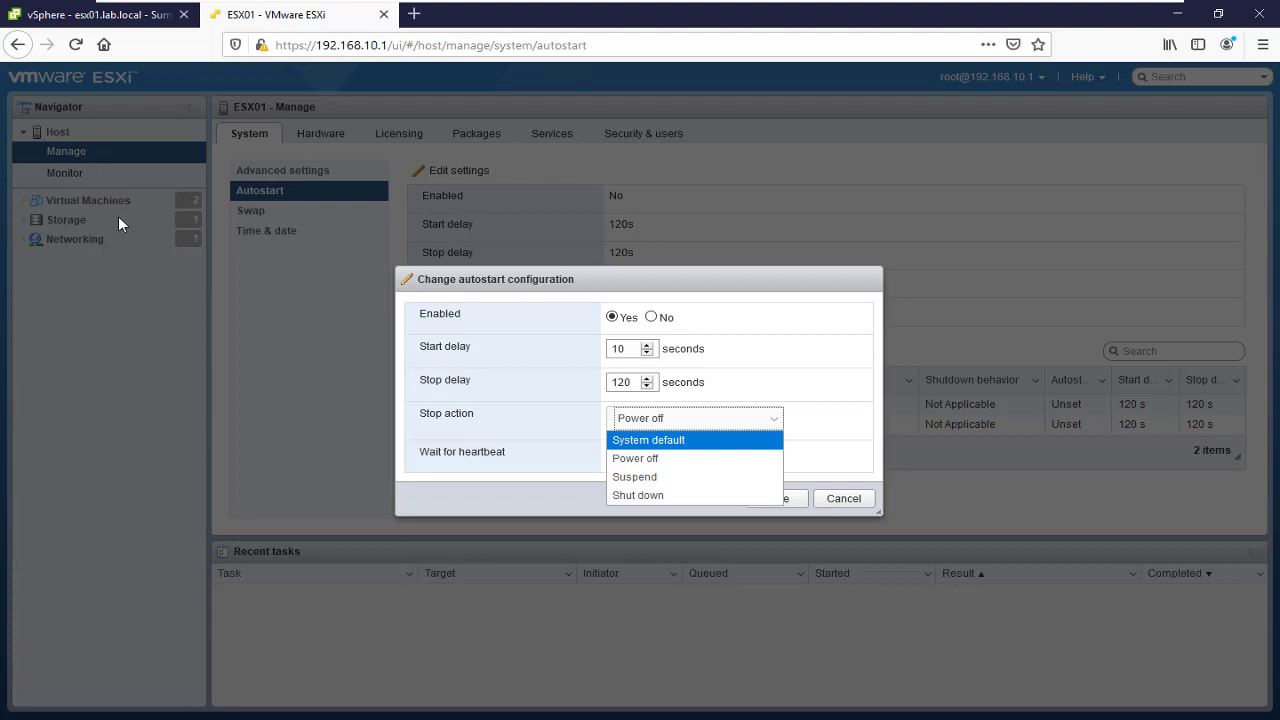
mouse_move(70, 170)
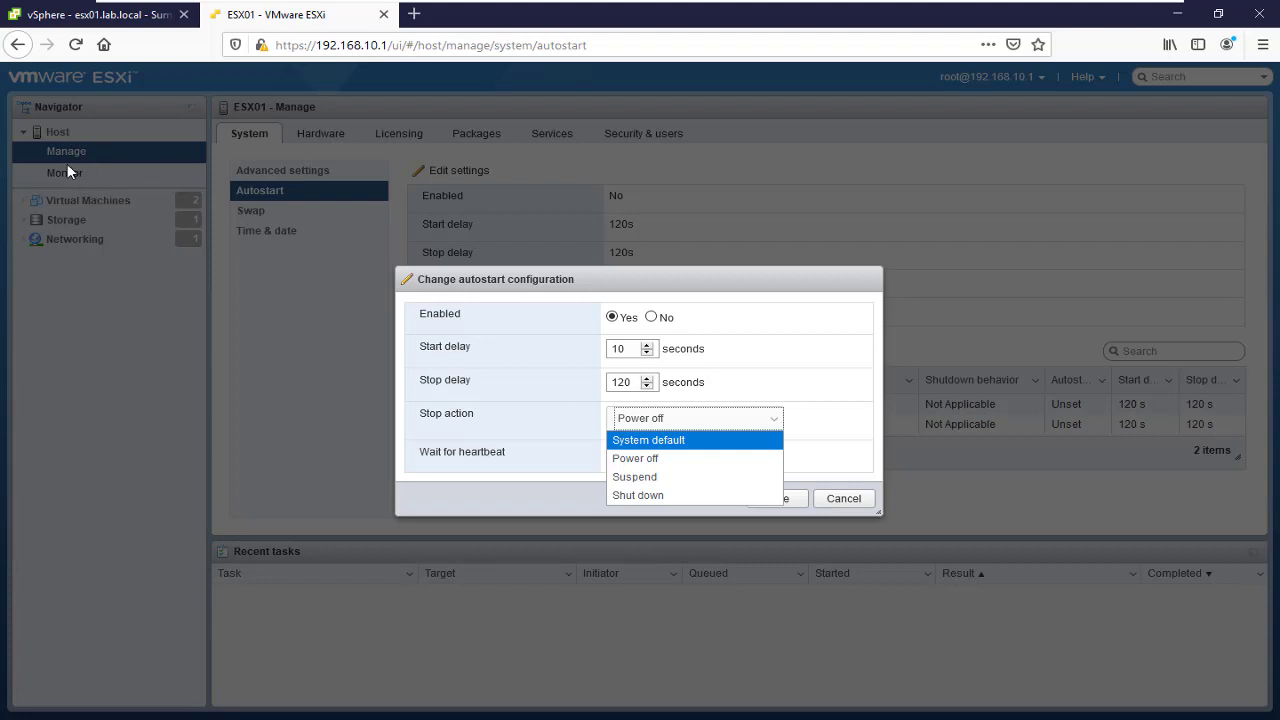
mouse_move(70, 134)
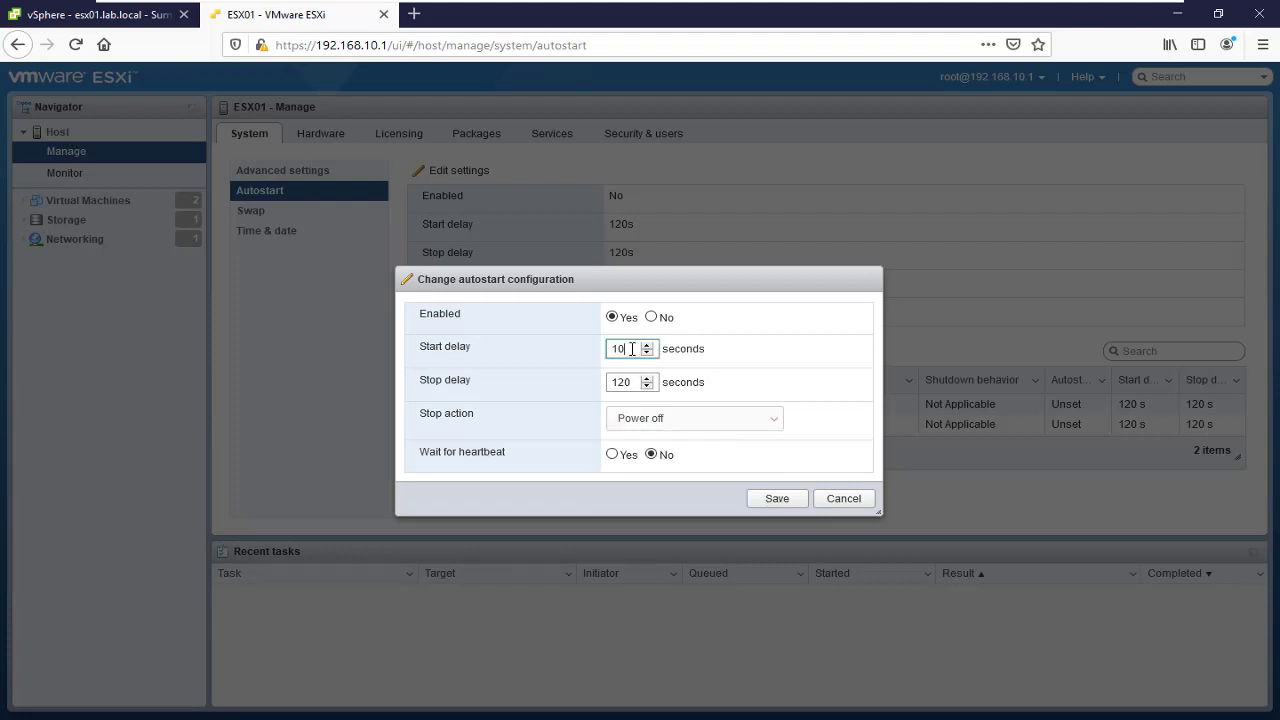
- Enable host autostart with a 10-second start delay and save it
double_click(618, 348)
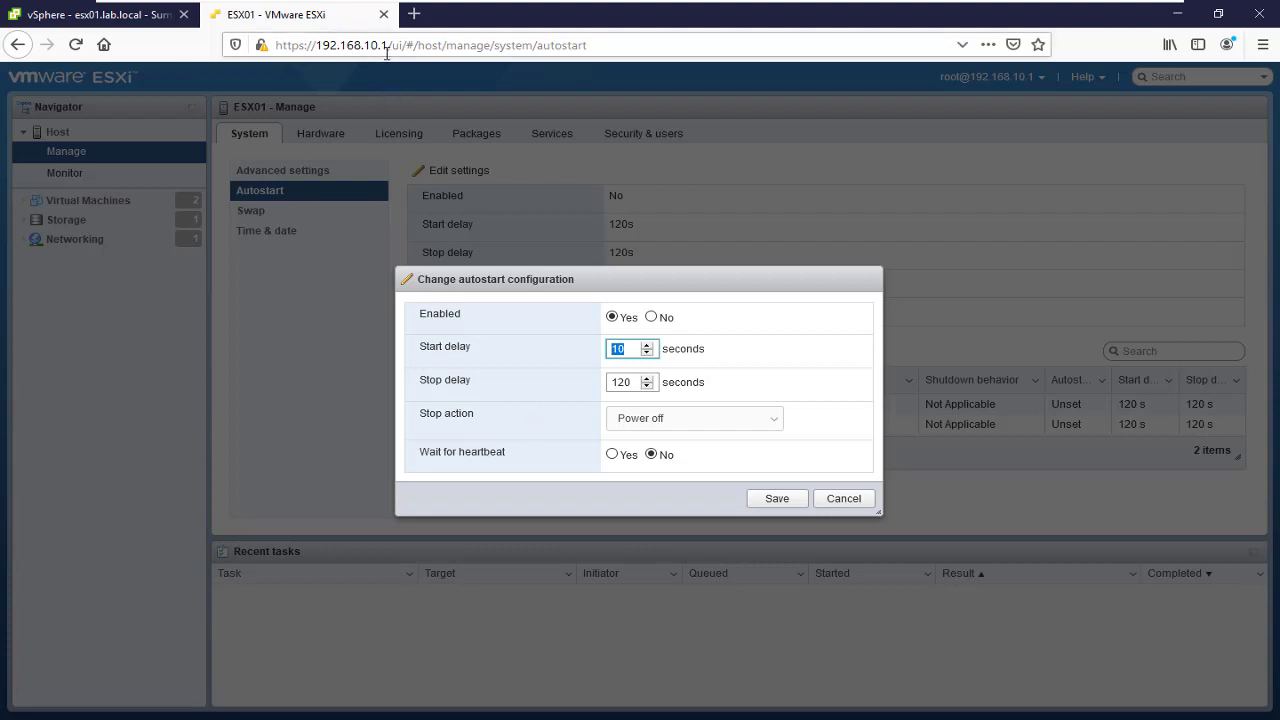
left_click(776, 498)
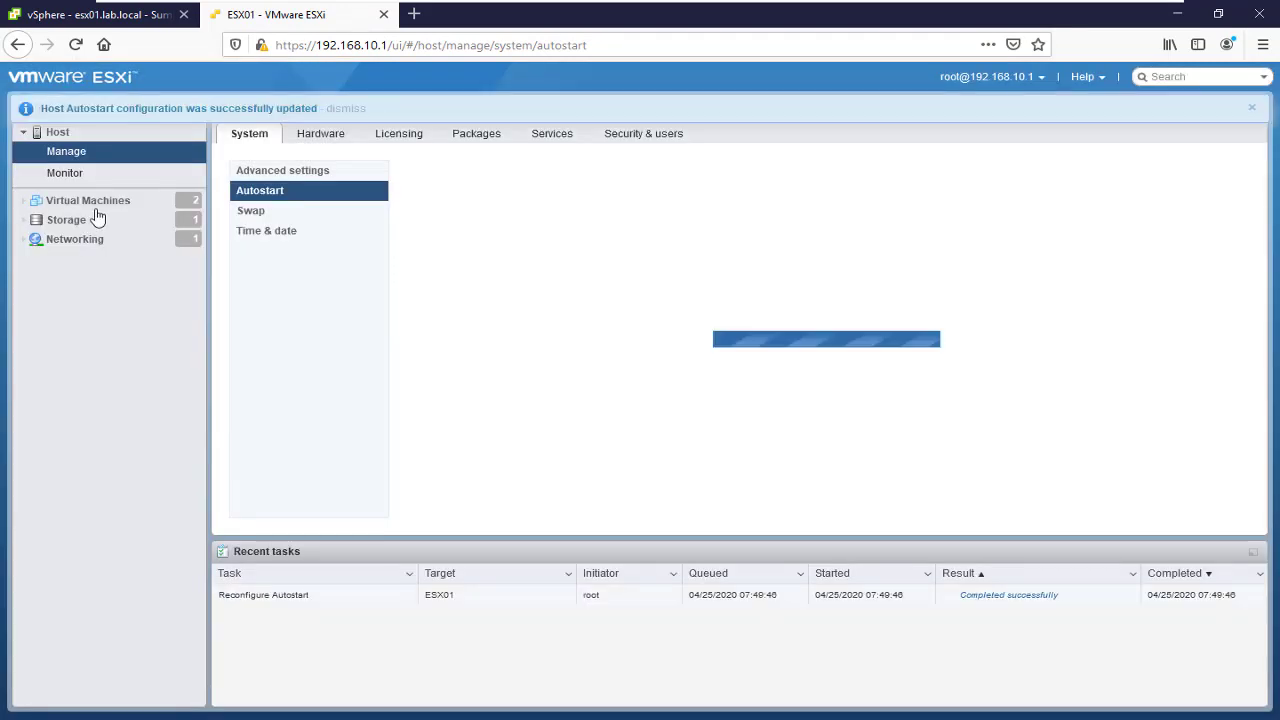
- Enable autostart for the vCSA virtual machine from the host's VM list
left_click(88, 200)
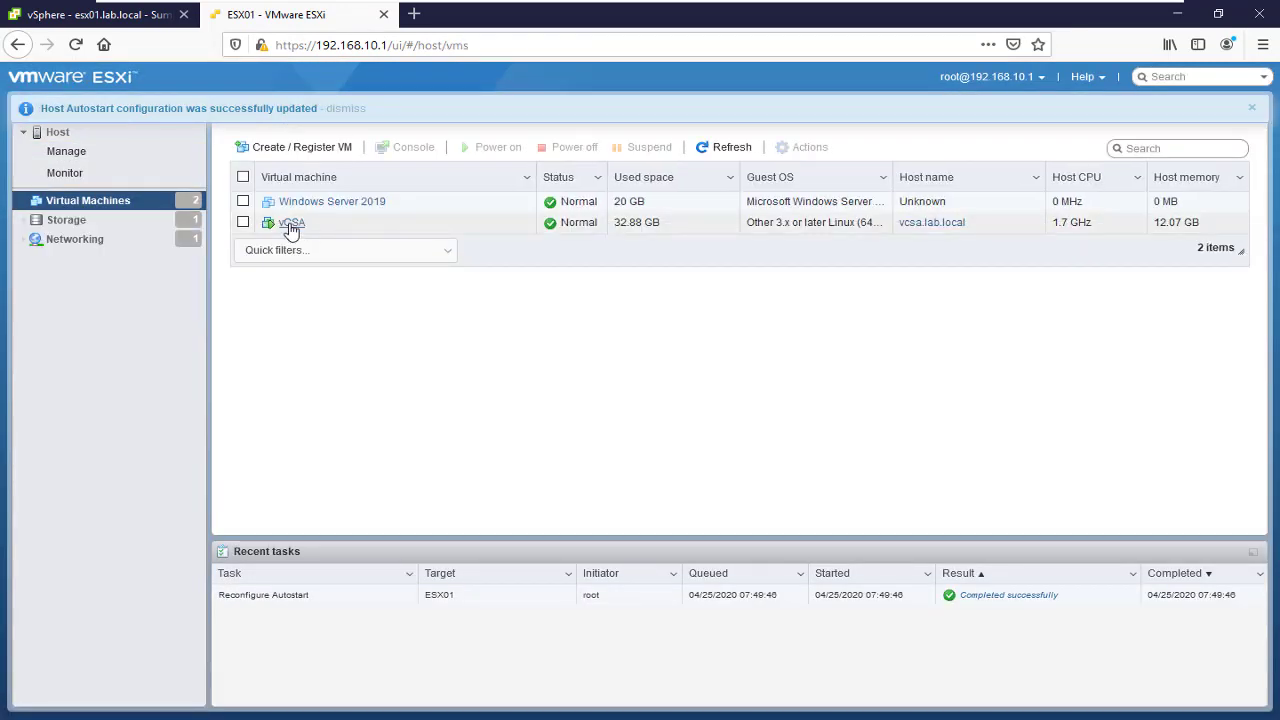
mouse_move(224, 92)
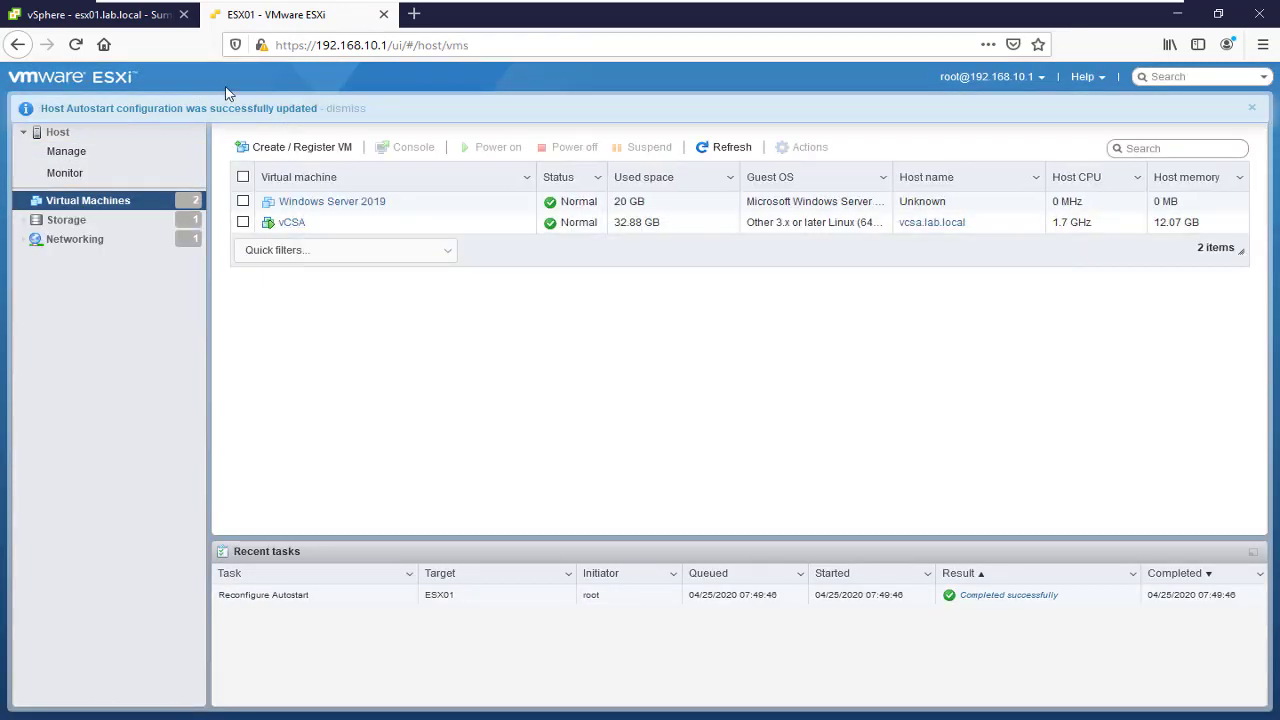
left_click(292, 222)
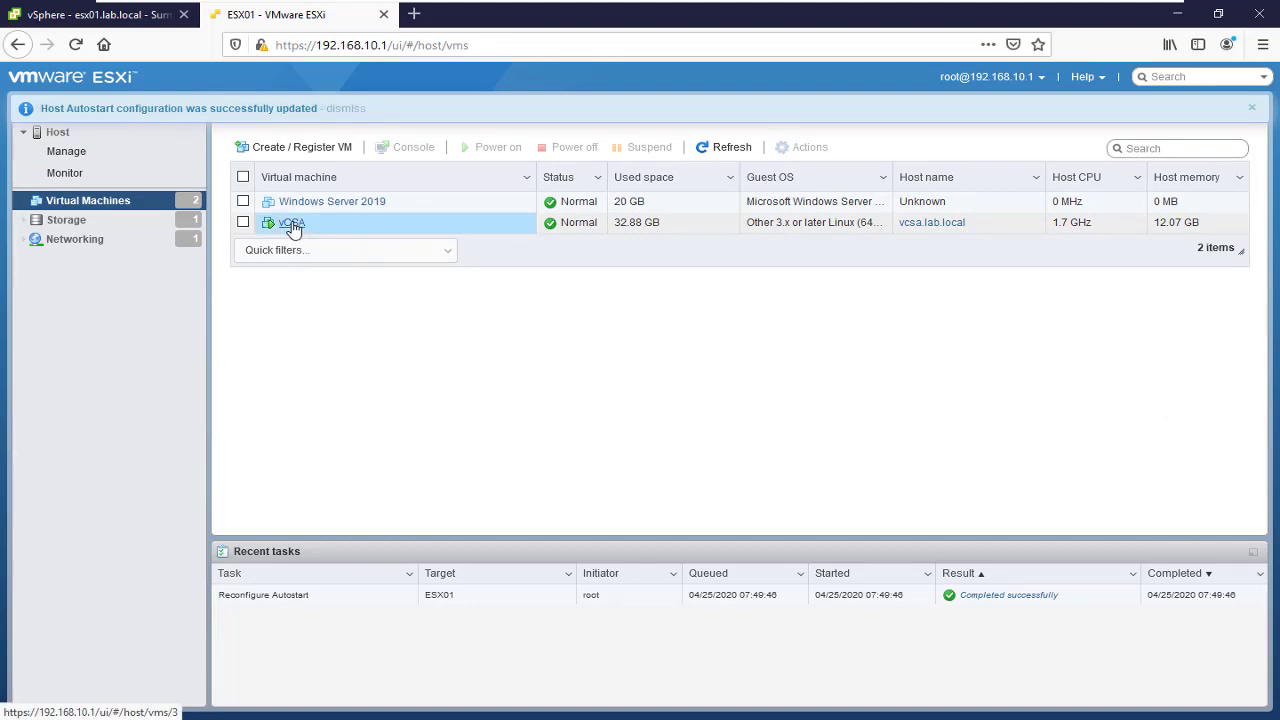
right_click(292, 222)
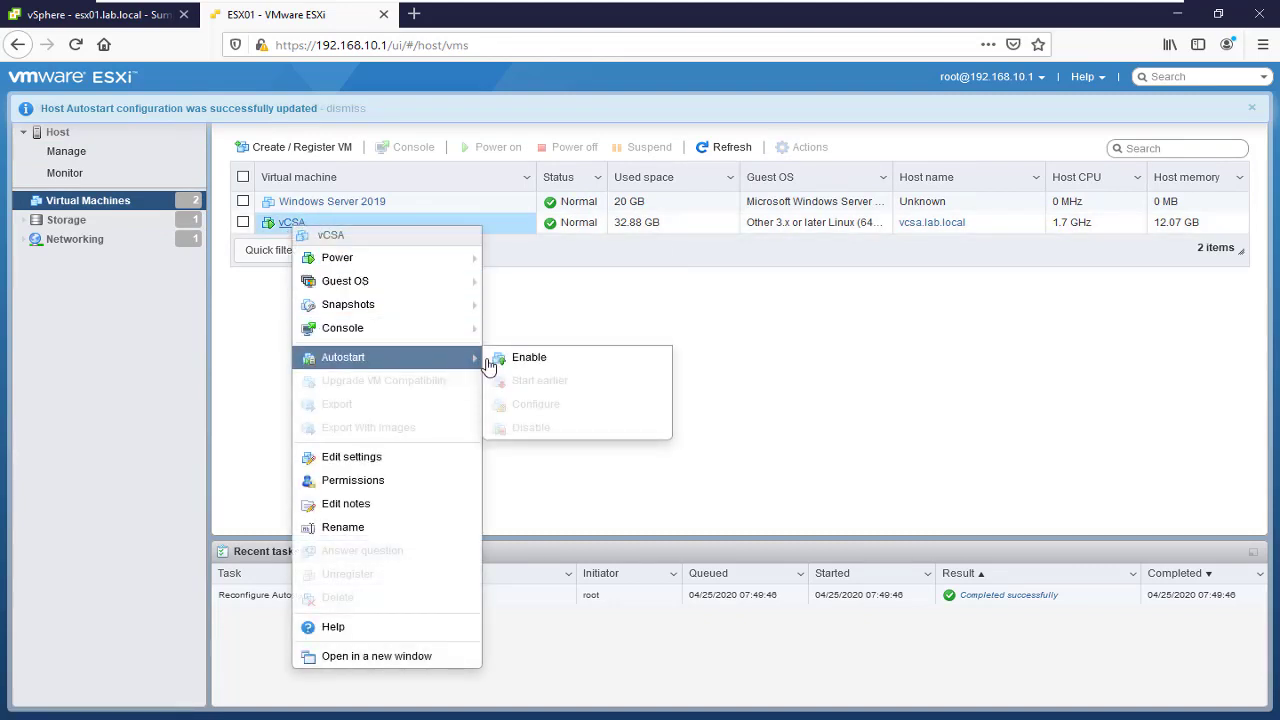
left_click(528, 356)
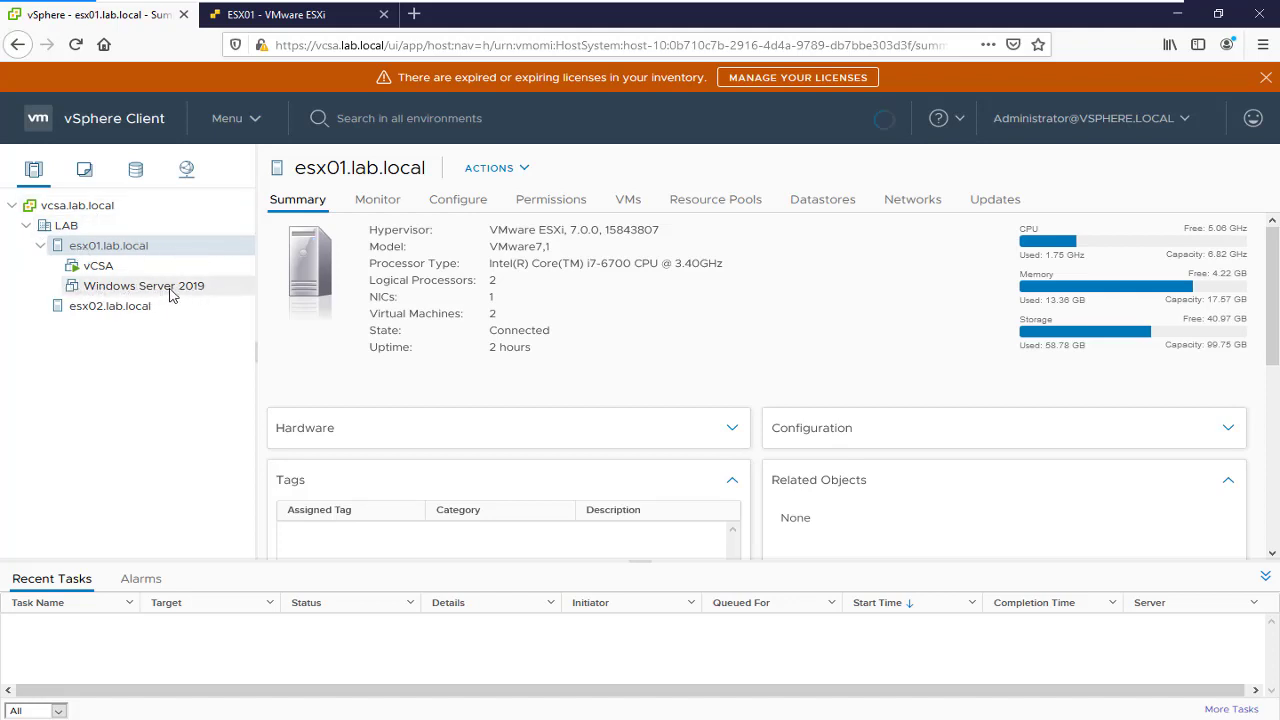
- Edit esx01.lab.local's VM Startup/Shutdown configuration under Configure > Virtual Machines
left_click(456, 200)
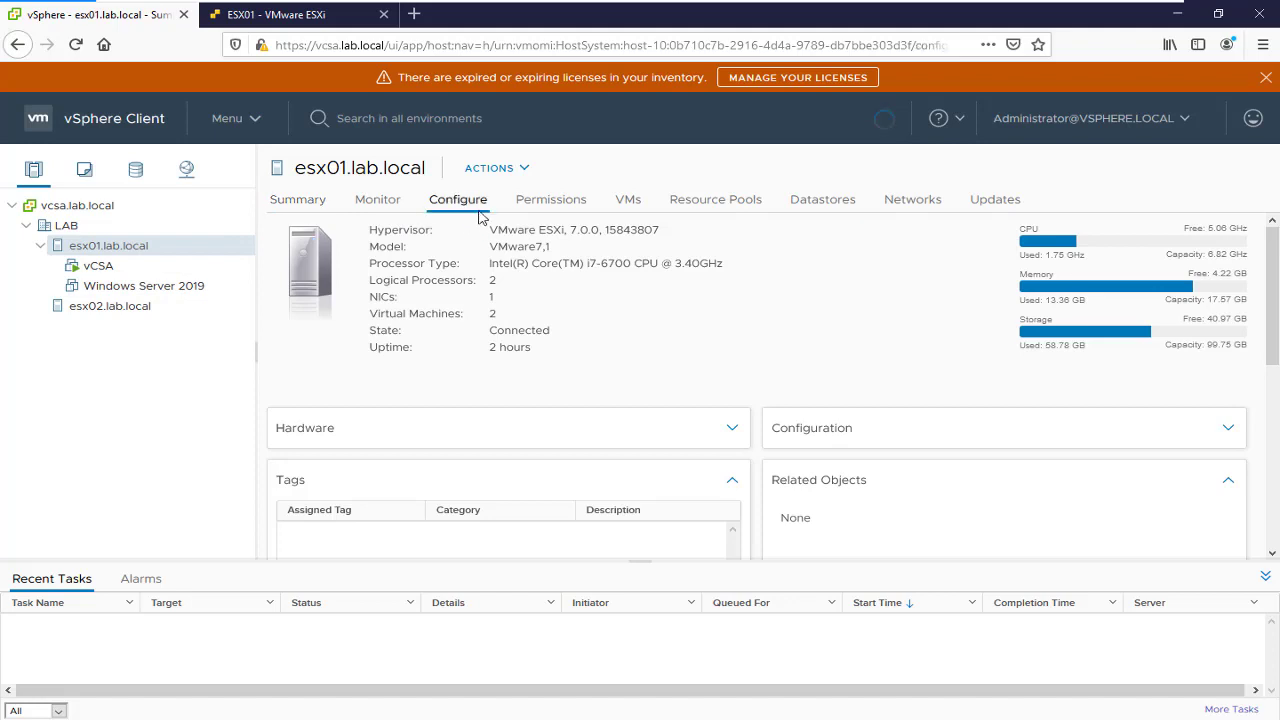
left_click(336, 260)
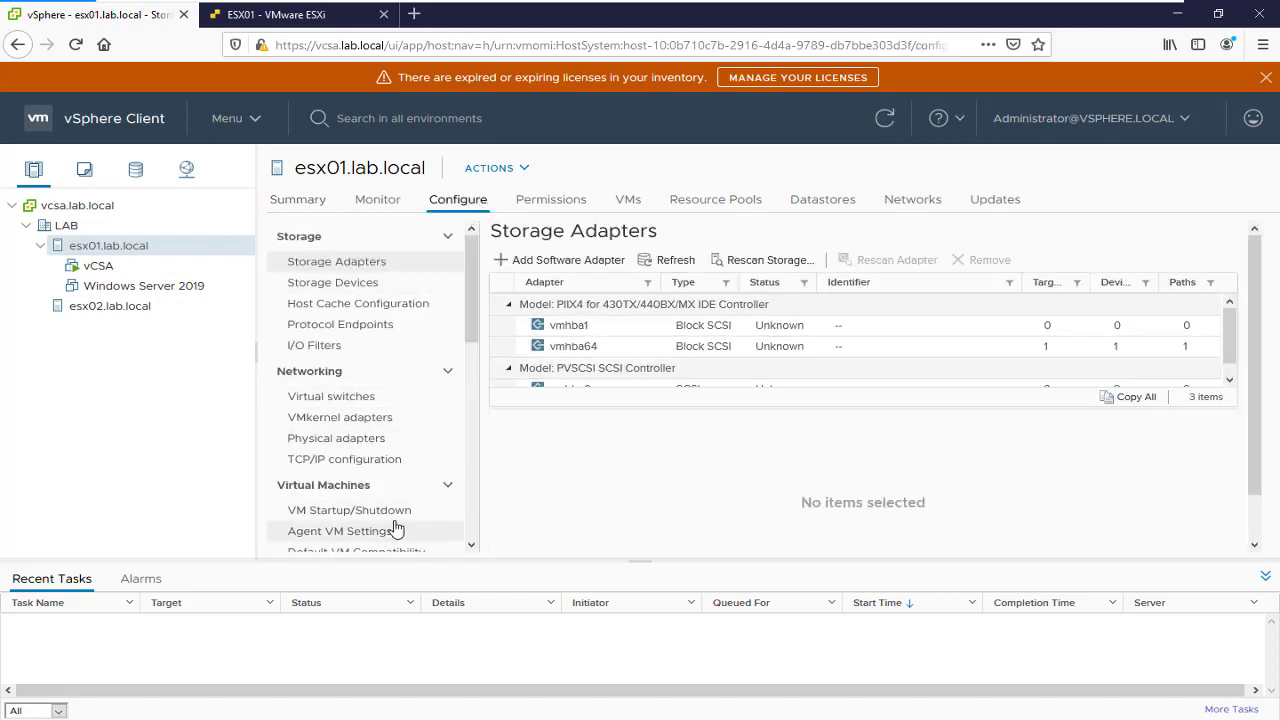
left_click(348, 510)
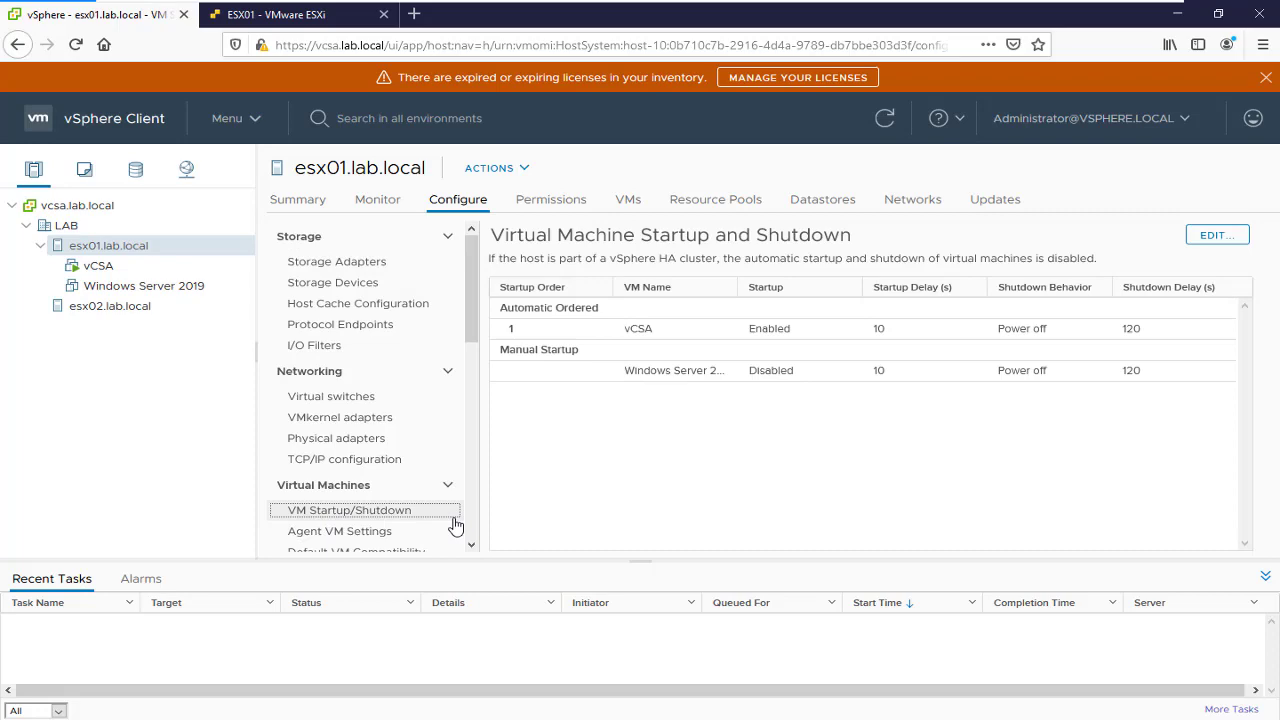
left_click(1216, 234)
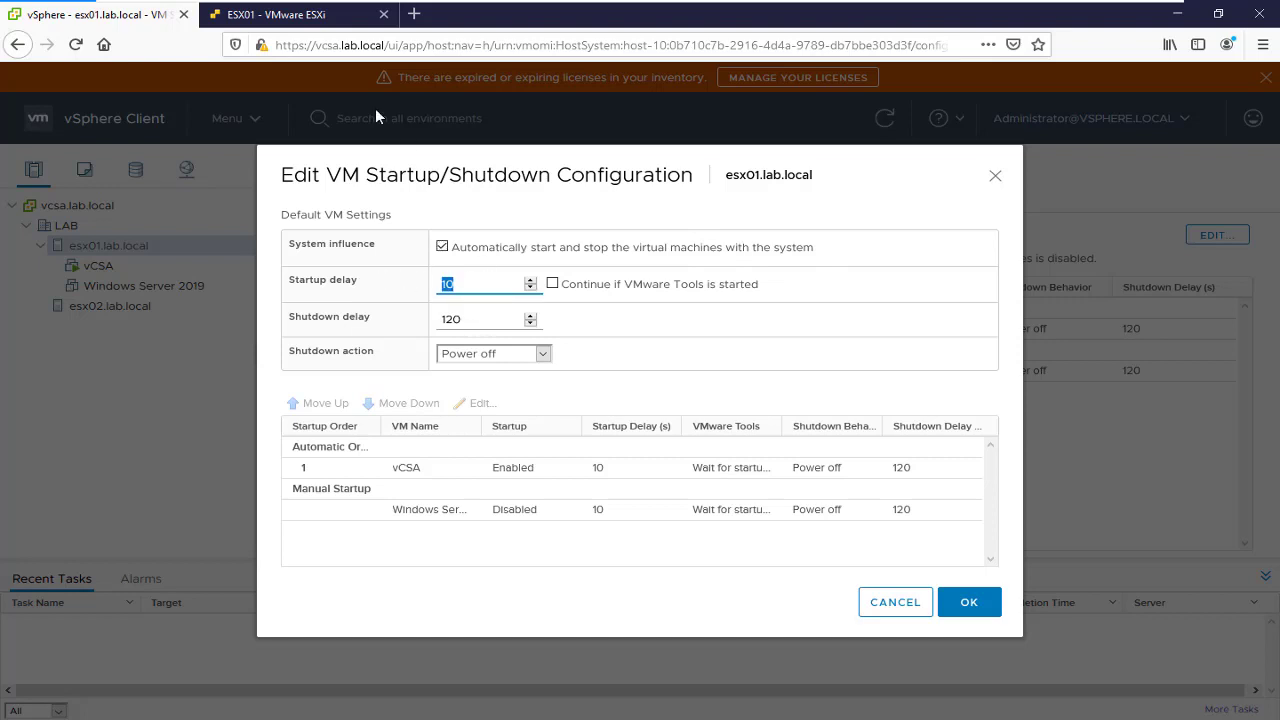
mouse_move(310, 14)
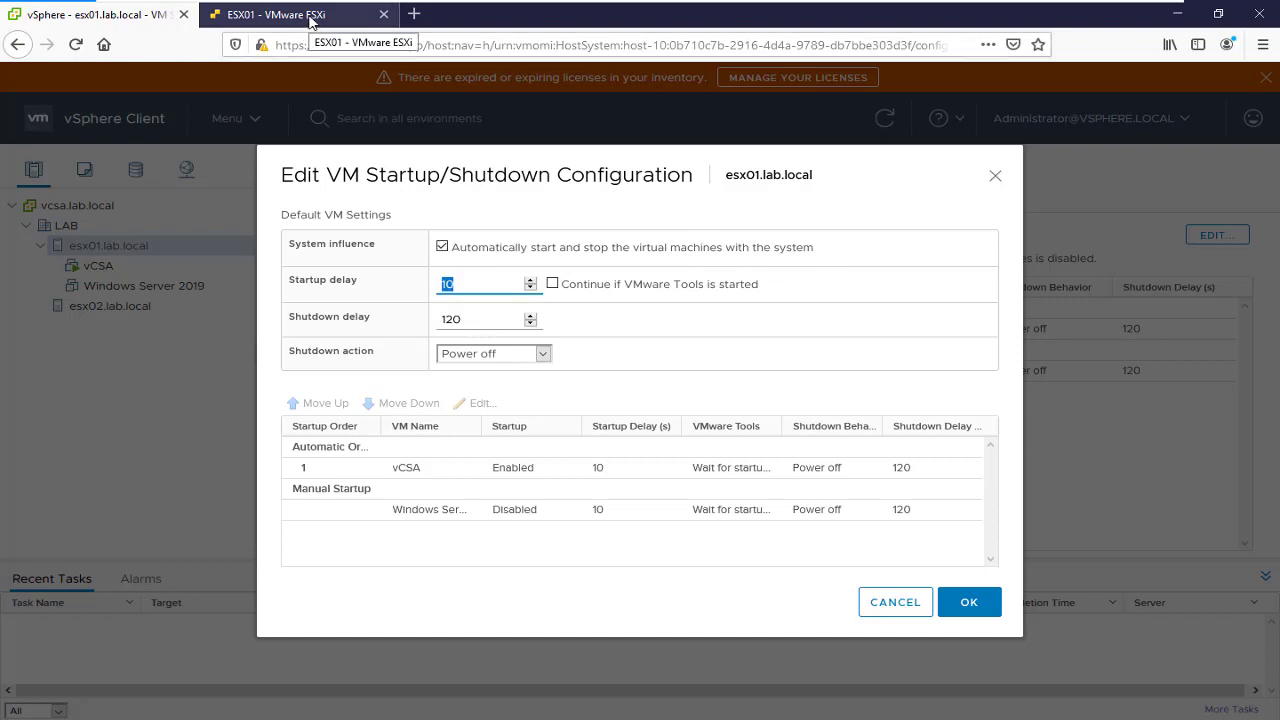
- Reorder with Move Up/Move Down, returning vCSA to Automatic startup and trying Windows Server 2019 in Automatic
left_click(968, 600)
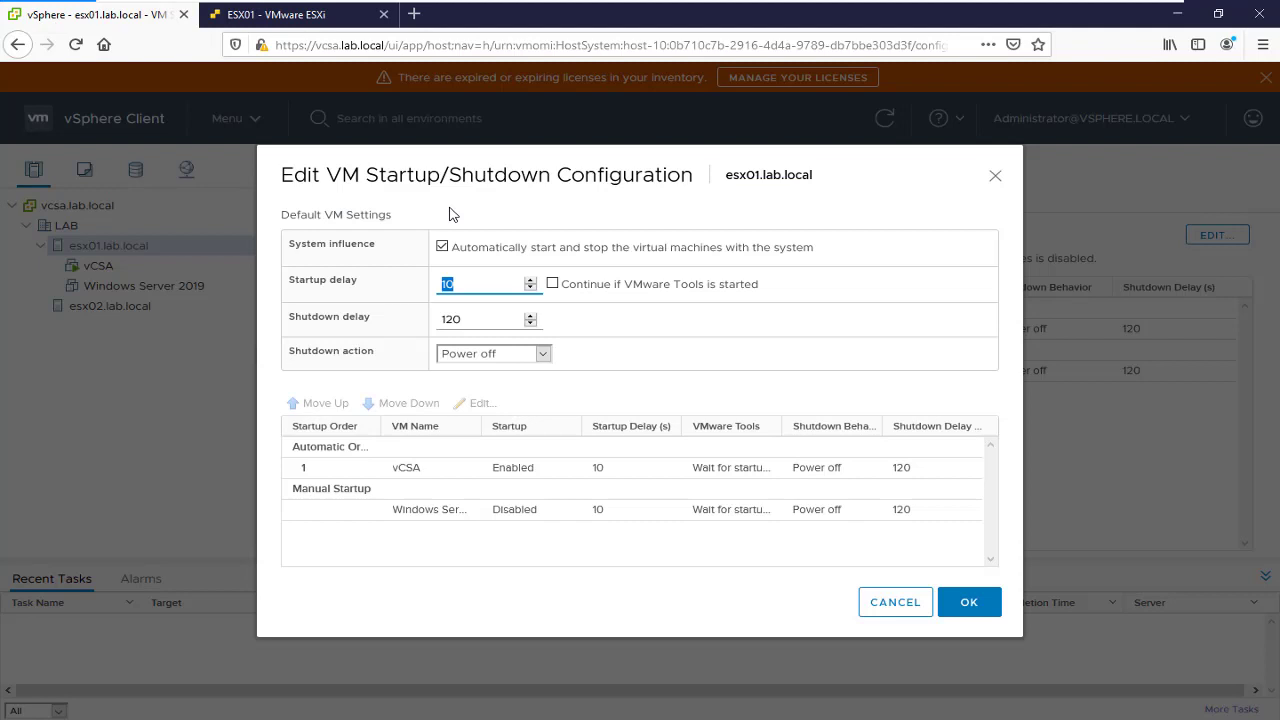
mouse_move(406, 484)
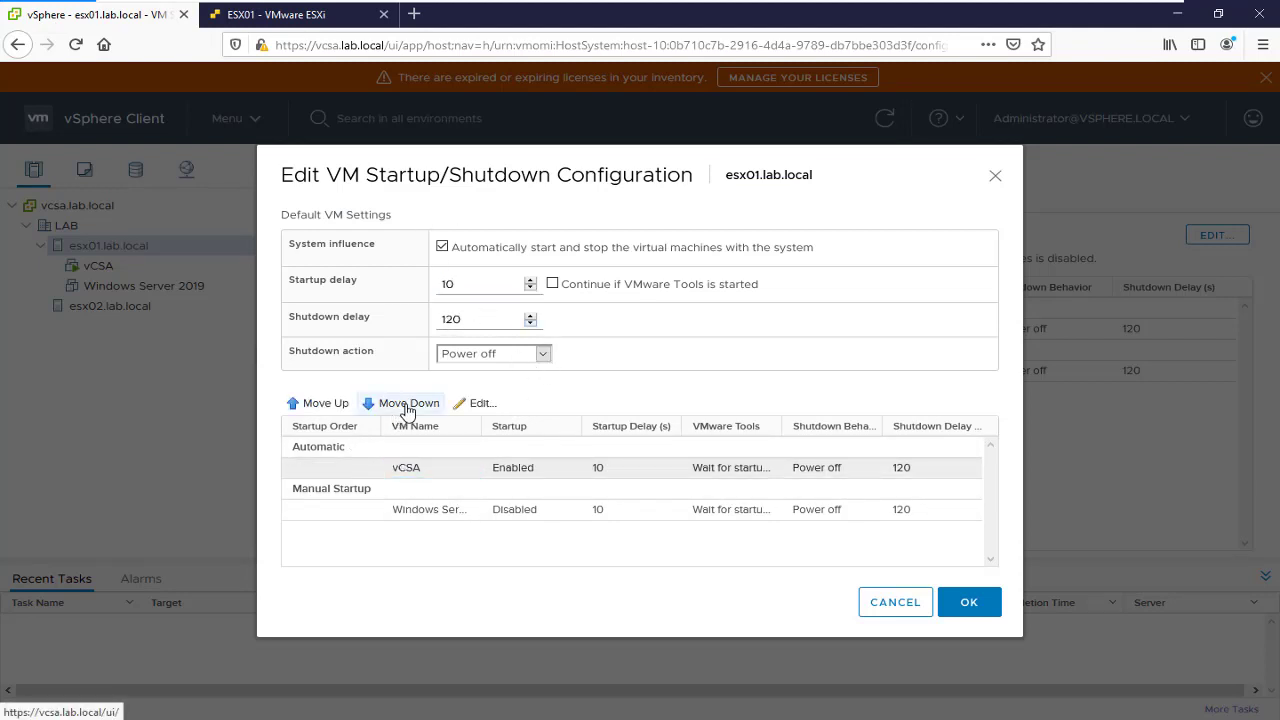
left_click(408, 404)
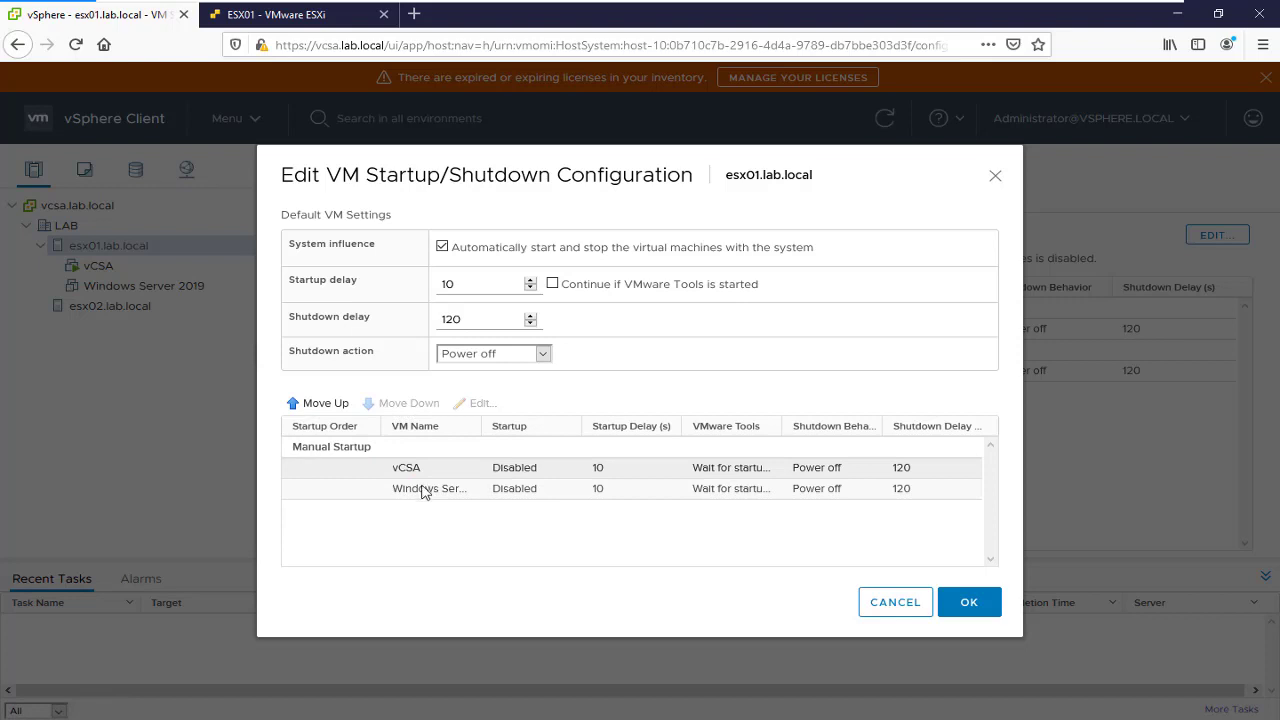
left_click(404, 468)
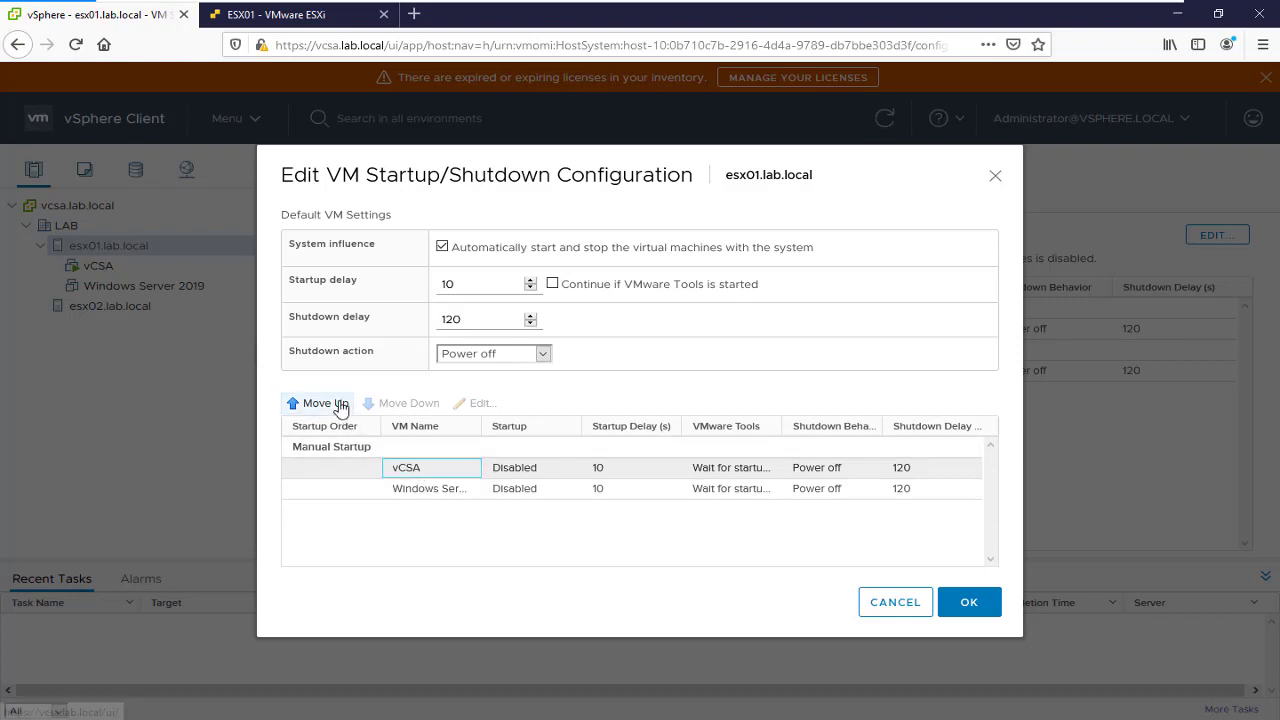
left_click(318, 404)
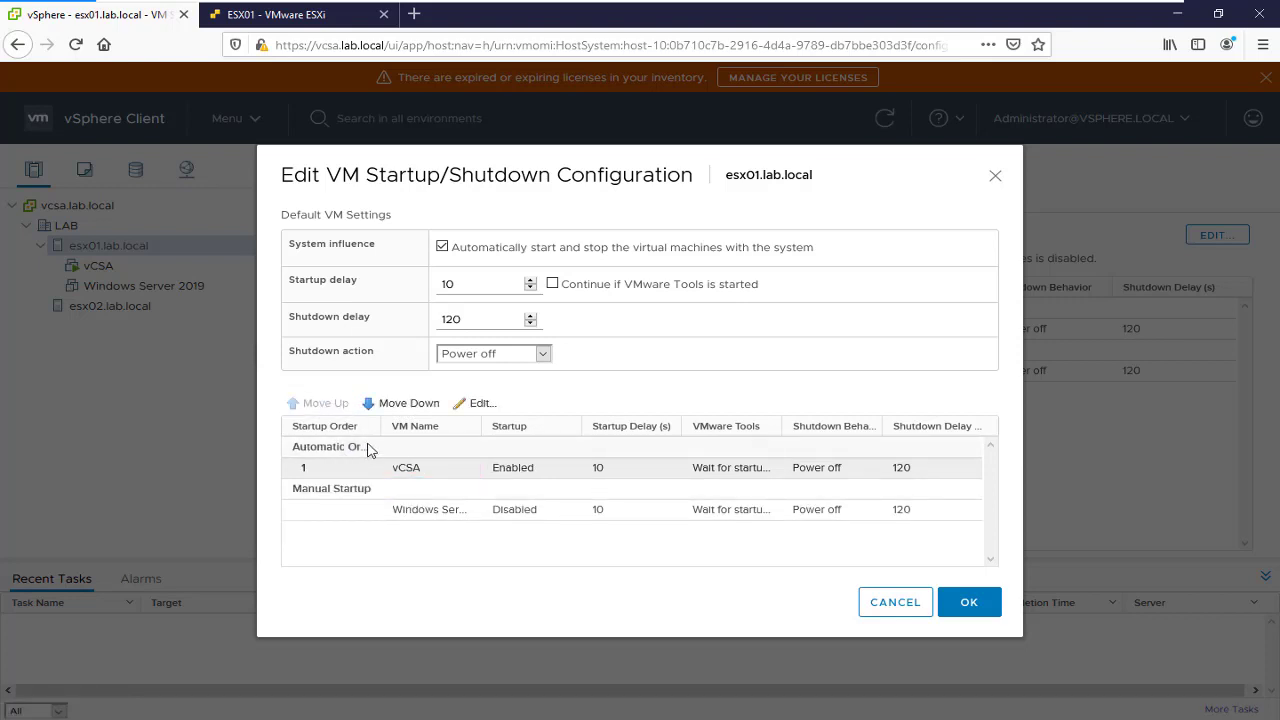
left_click(406, 468)
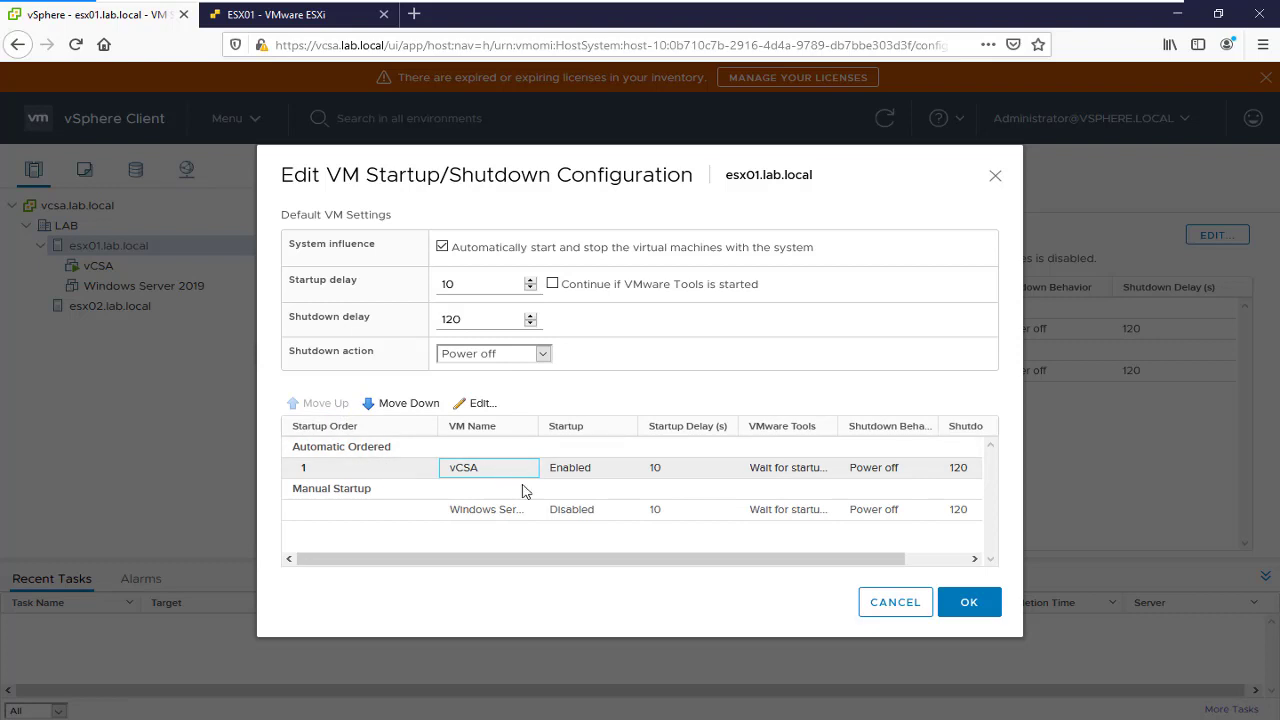
left_click(486, 510)
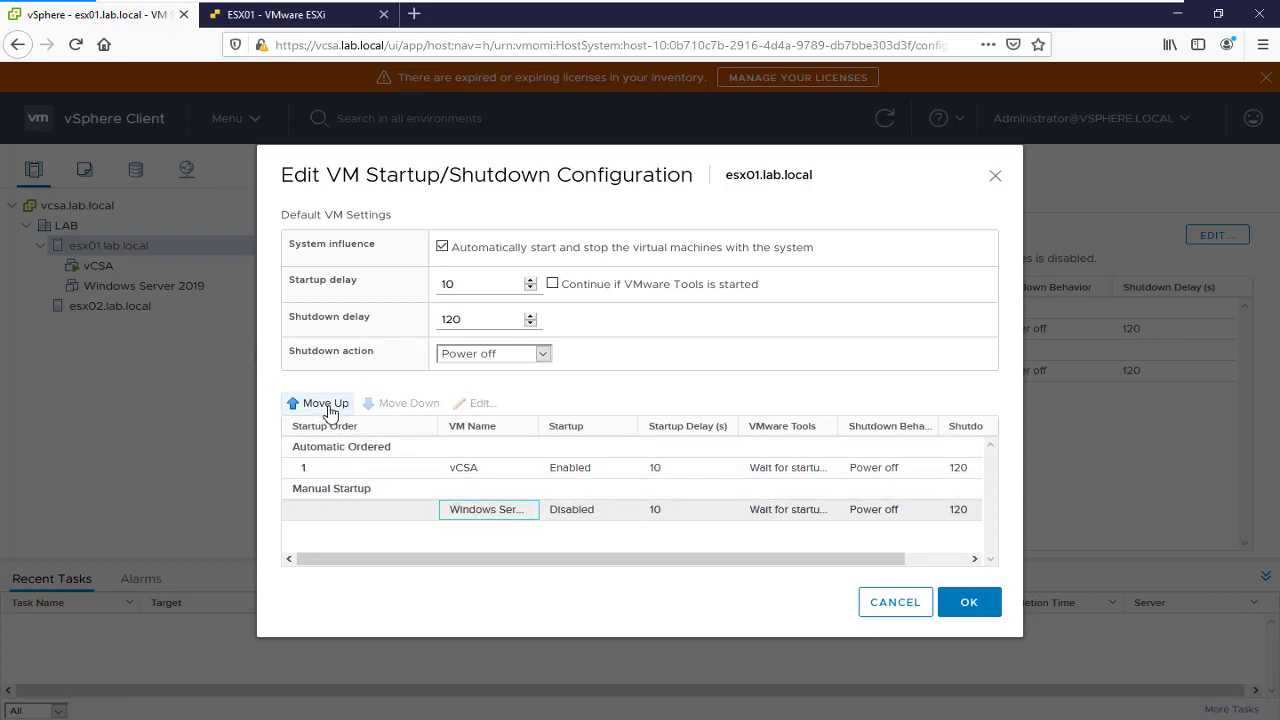
left_click(324, 404)
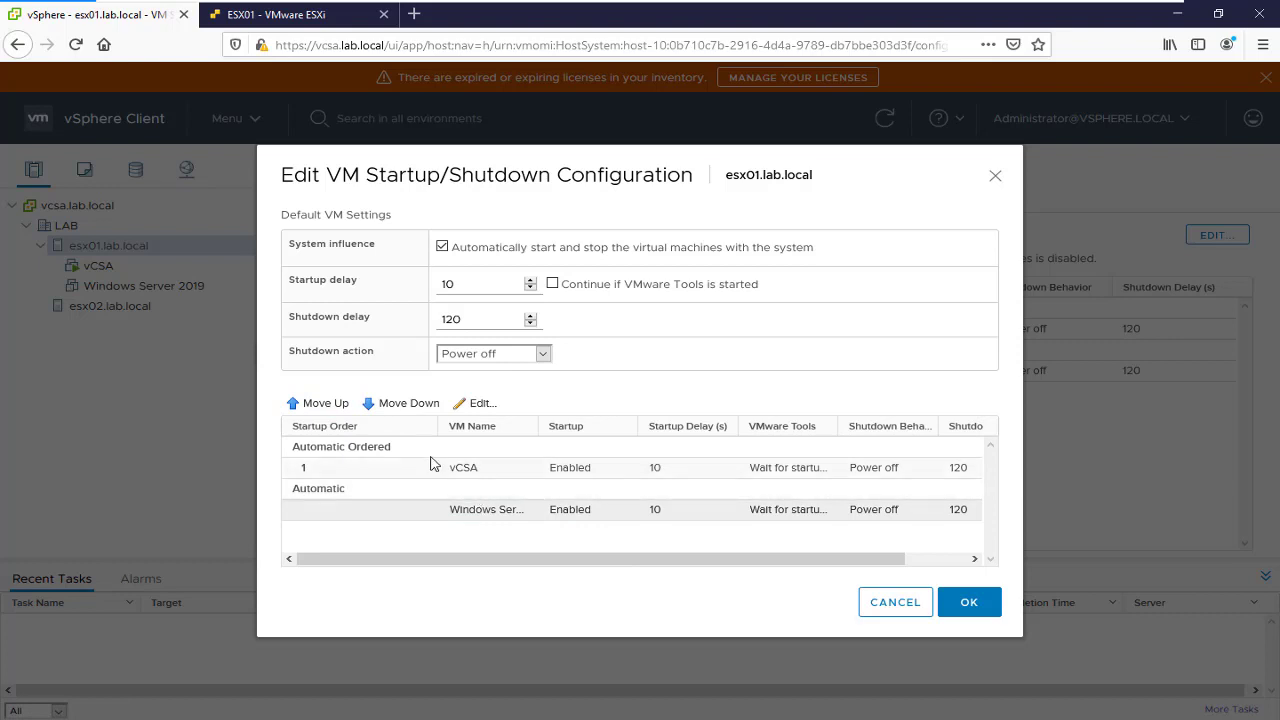
- Return Windows Server 2019 to Manual Startup and save, leaving vCSA automatic with a 10-second delay
left_click(464, 468)
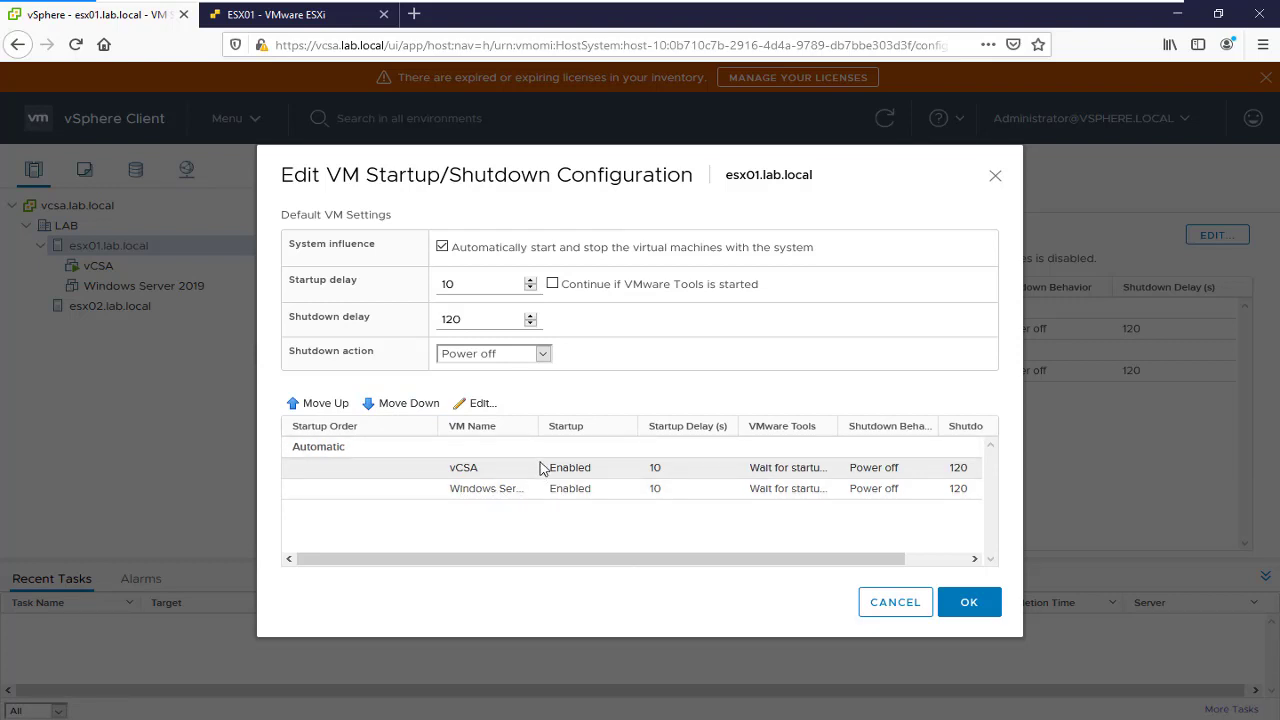
left_click(504, 488)
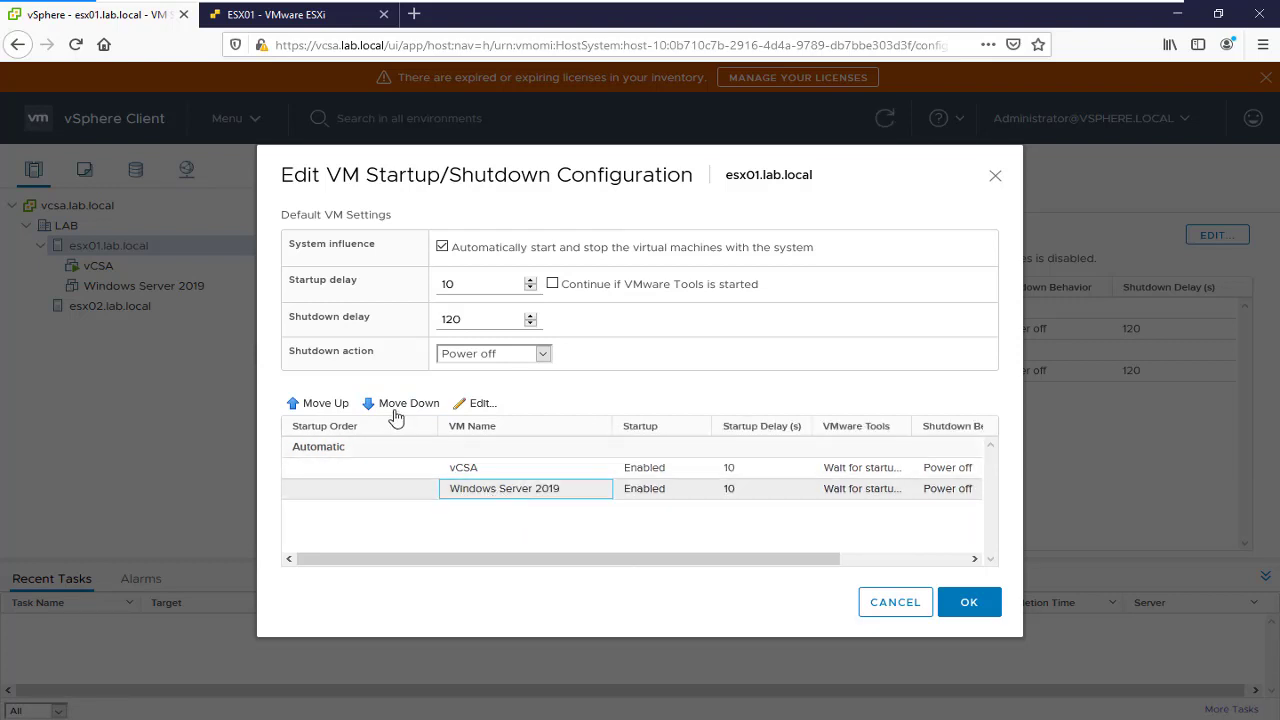
left_click(408, 404)
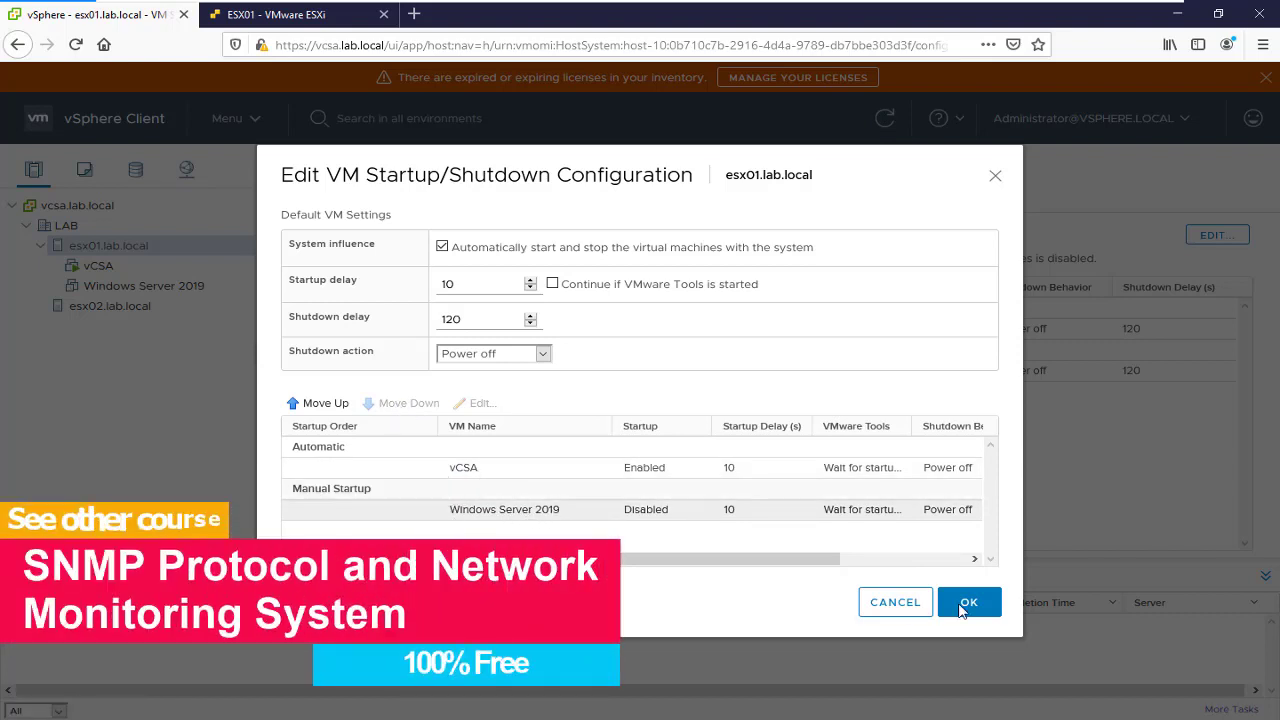
left_click(968, 600)
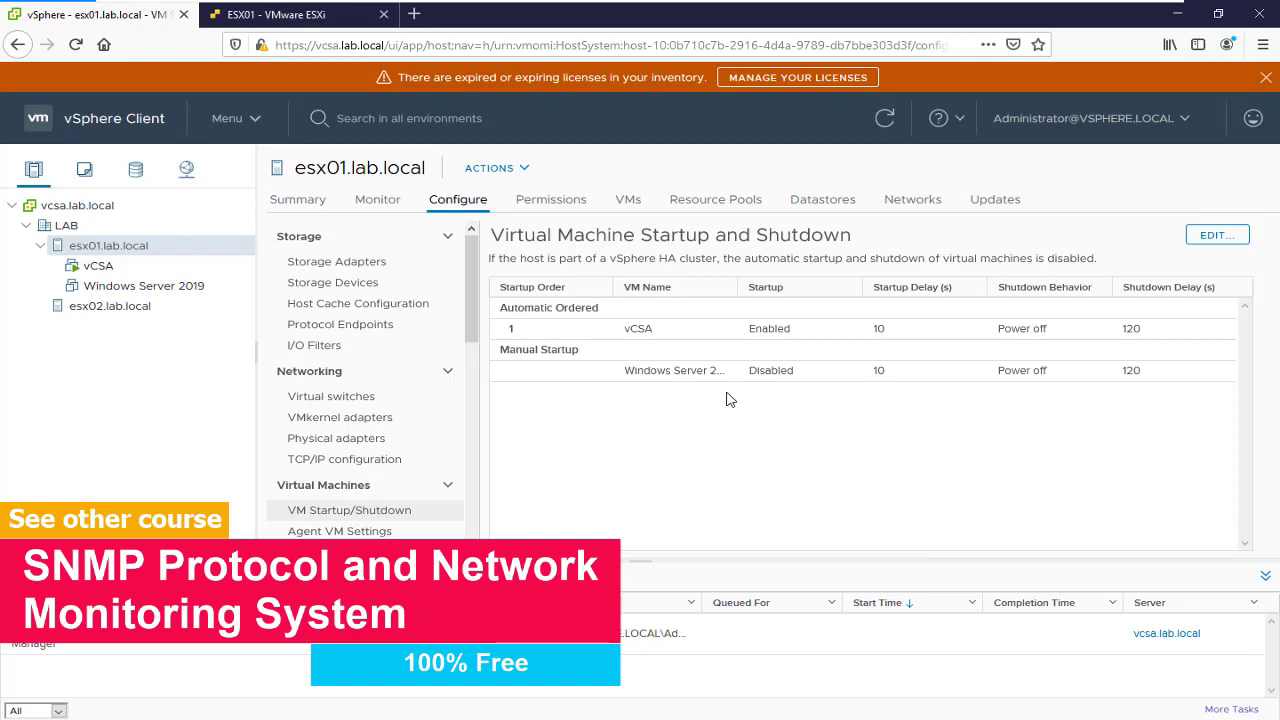